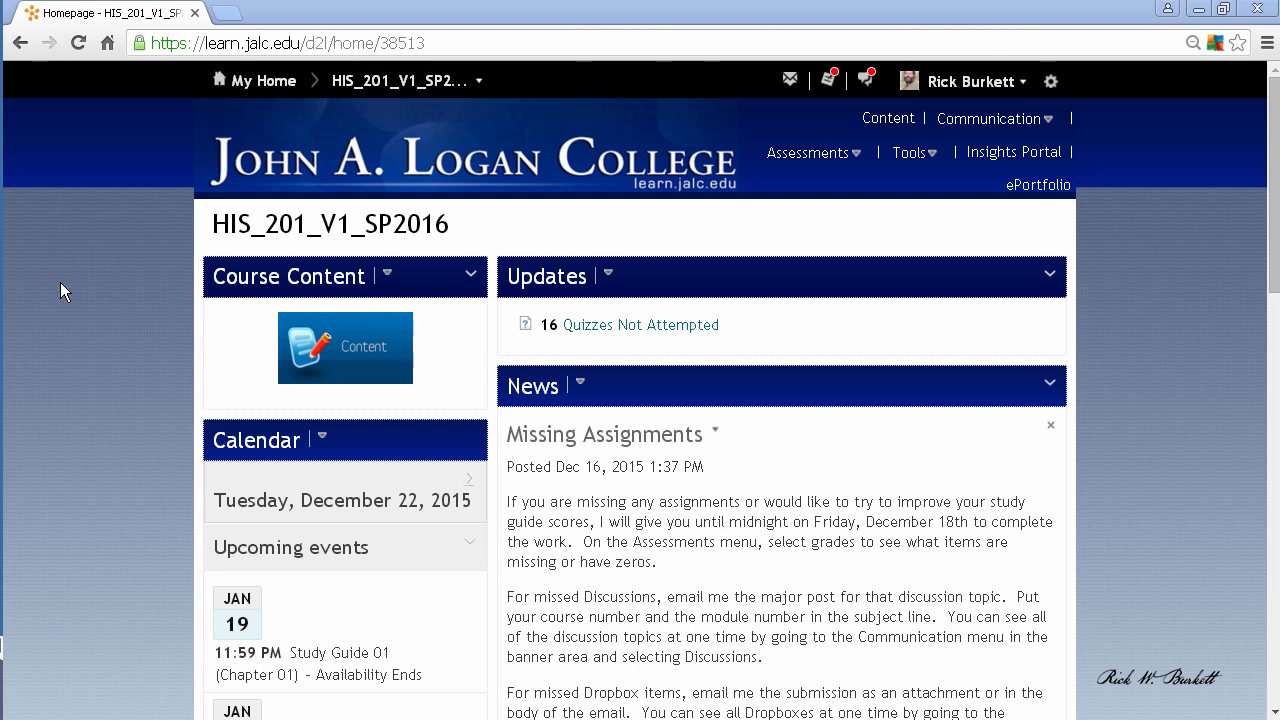
pyautogui.moveTo(228, 326)
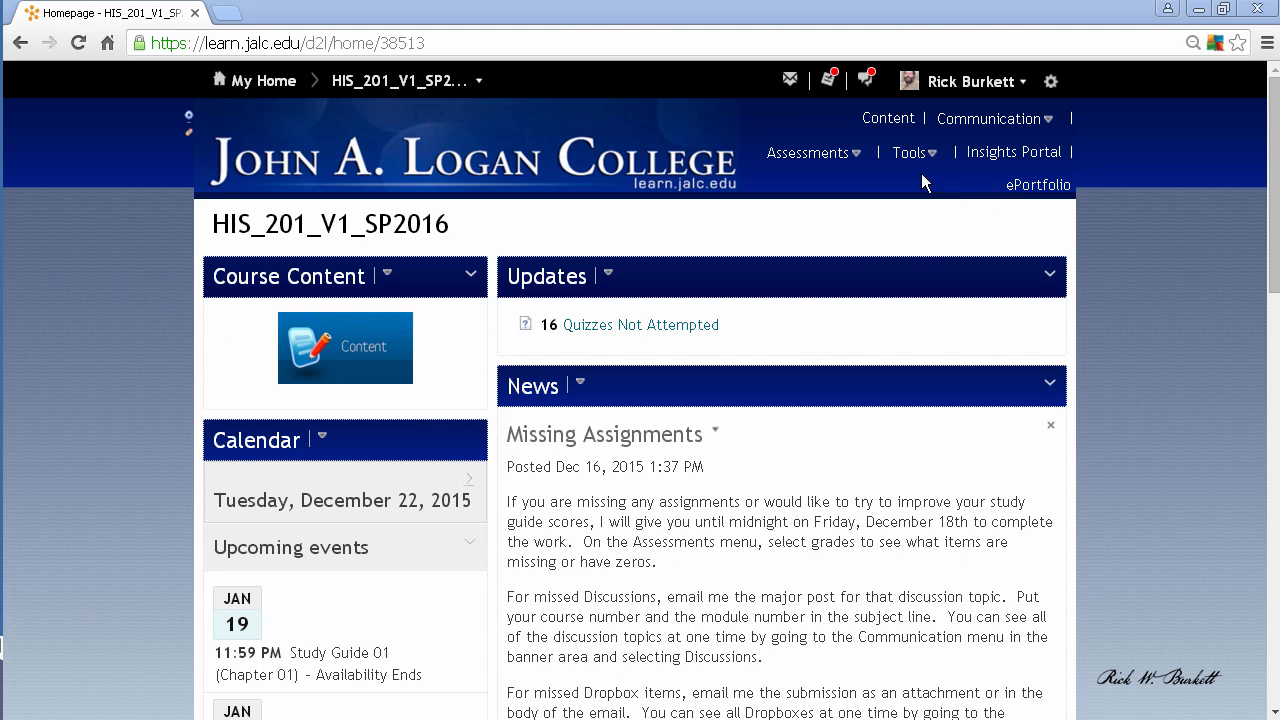
# Expand the Assessments menu on the HIS_201_V1_SP2016 course navbar
pyautogui.click(808, 152)
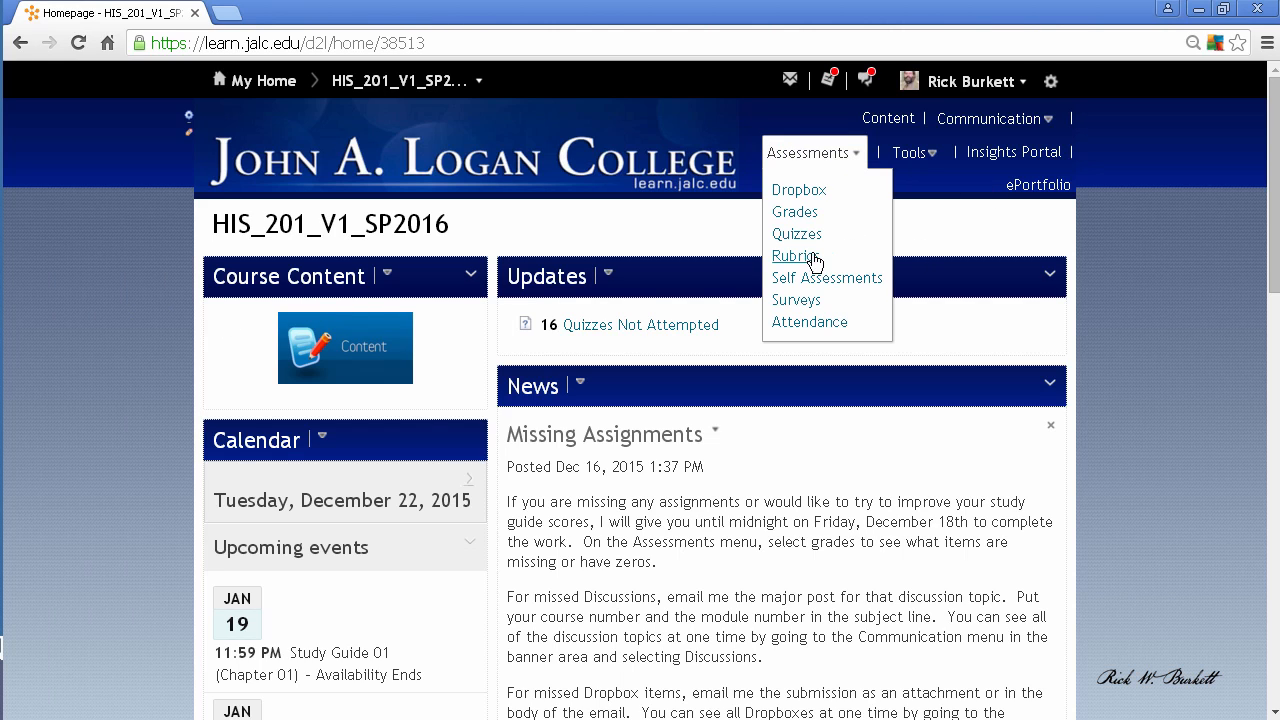
# Review the Manage Quizzes list of Study Guides with end dates, then head back via the course name
pyautogui.click(796, 232)
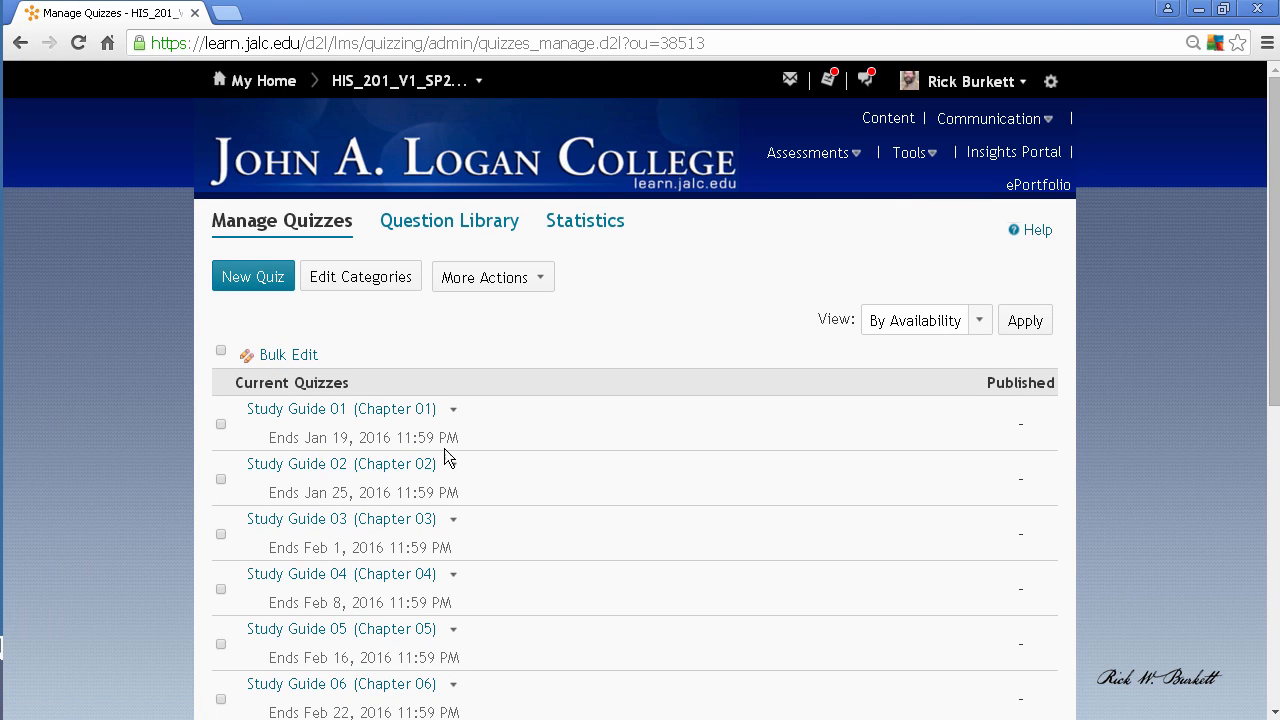
pyautogui.moveTo(1170, 352)
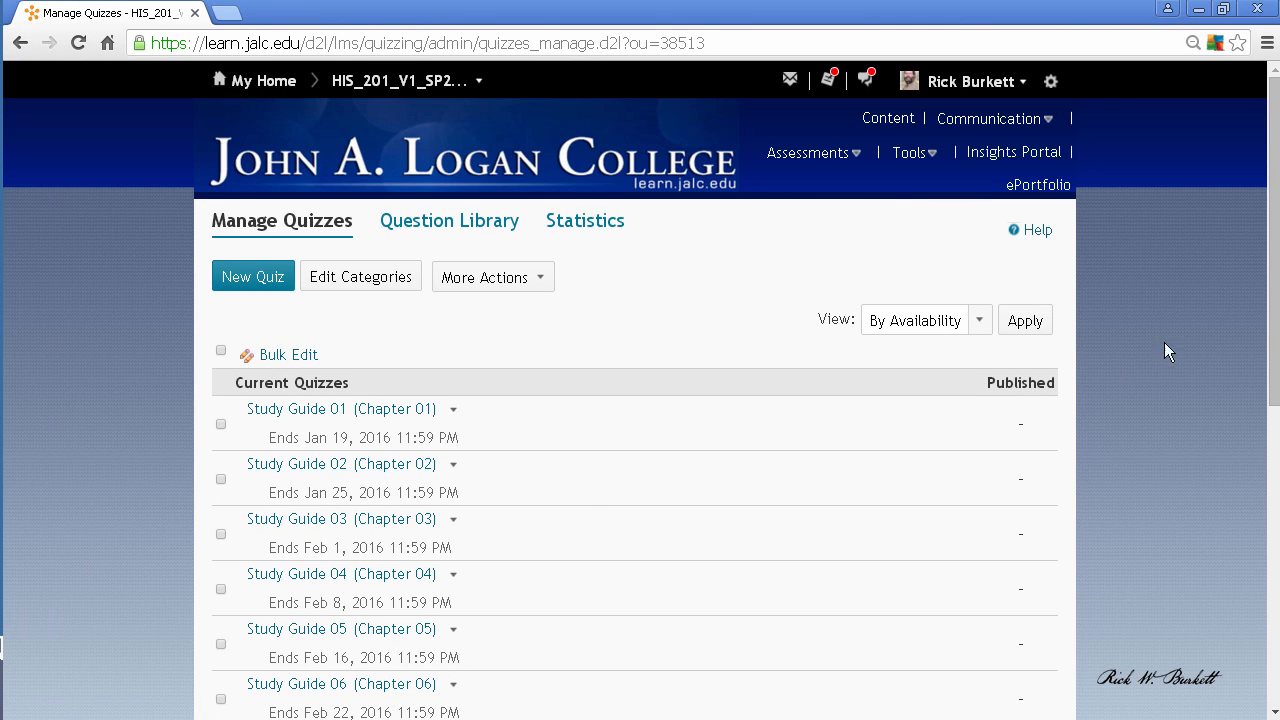
pyautogui.scroll(-3)
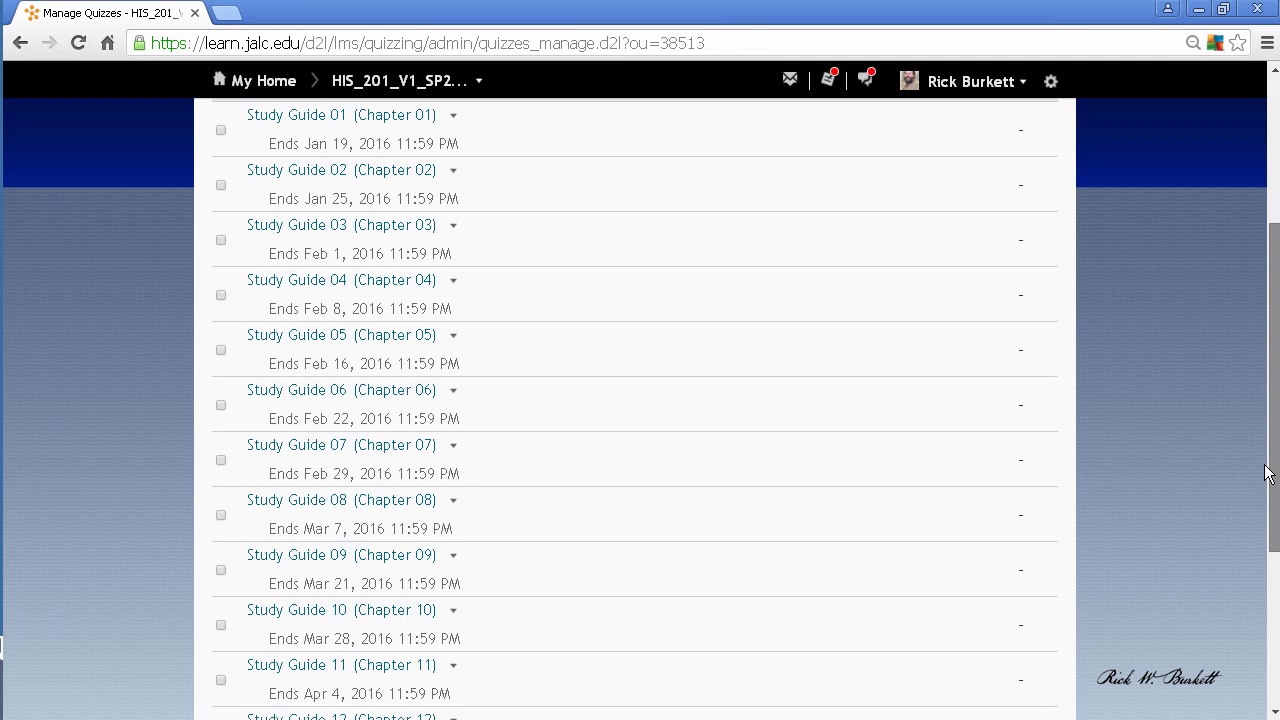
pyautogui.scroll(3)
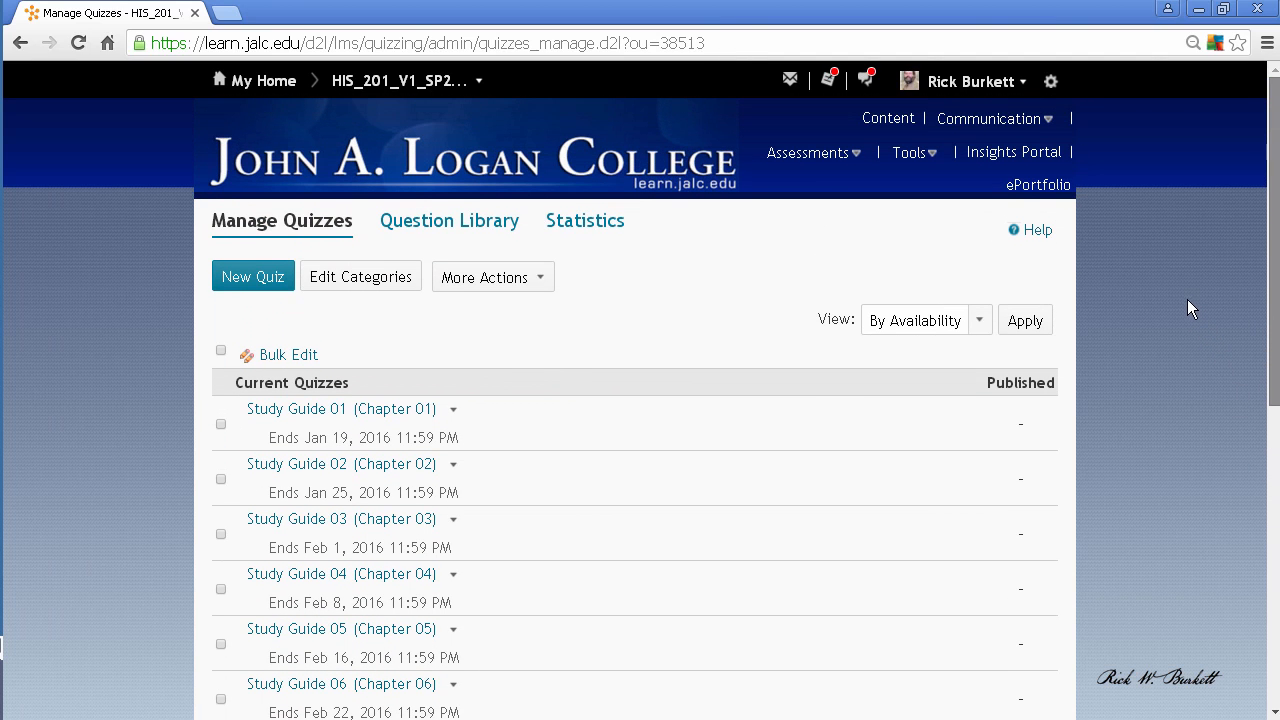
pyautogui.moveTo(1164, 272)
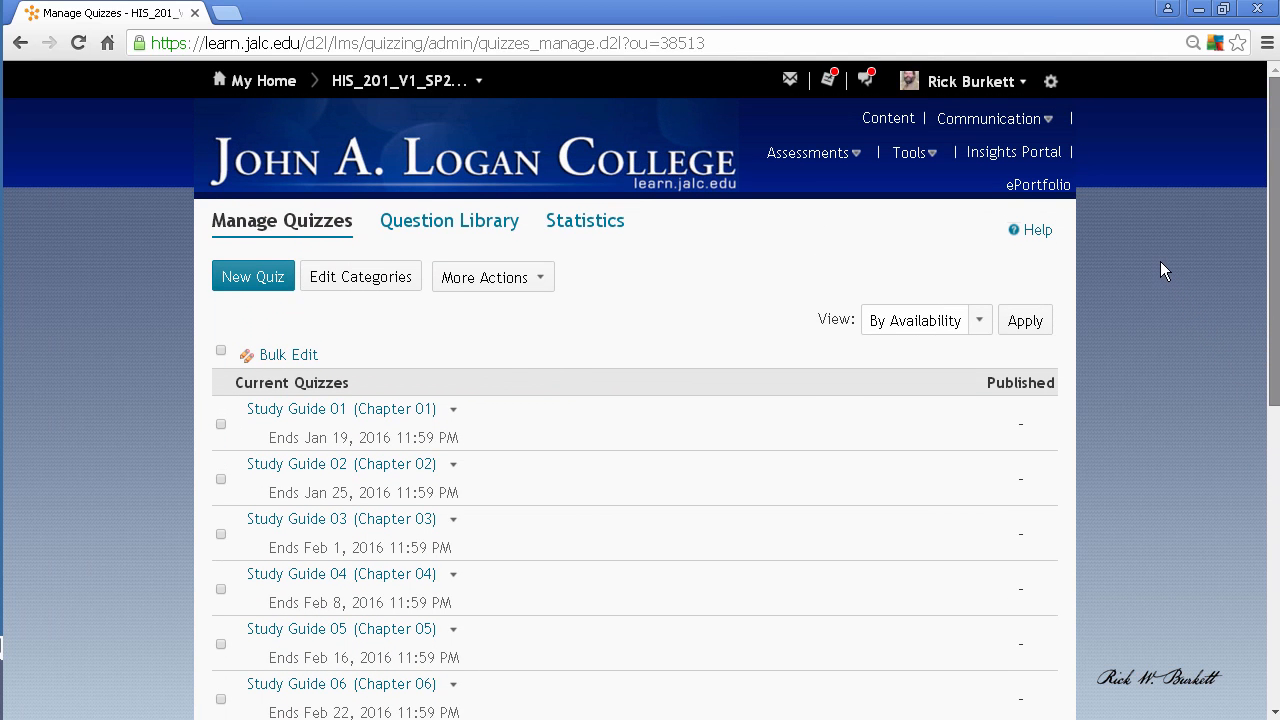
pyautogui.moveTo(1072, 256)
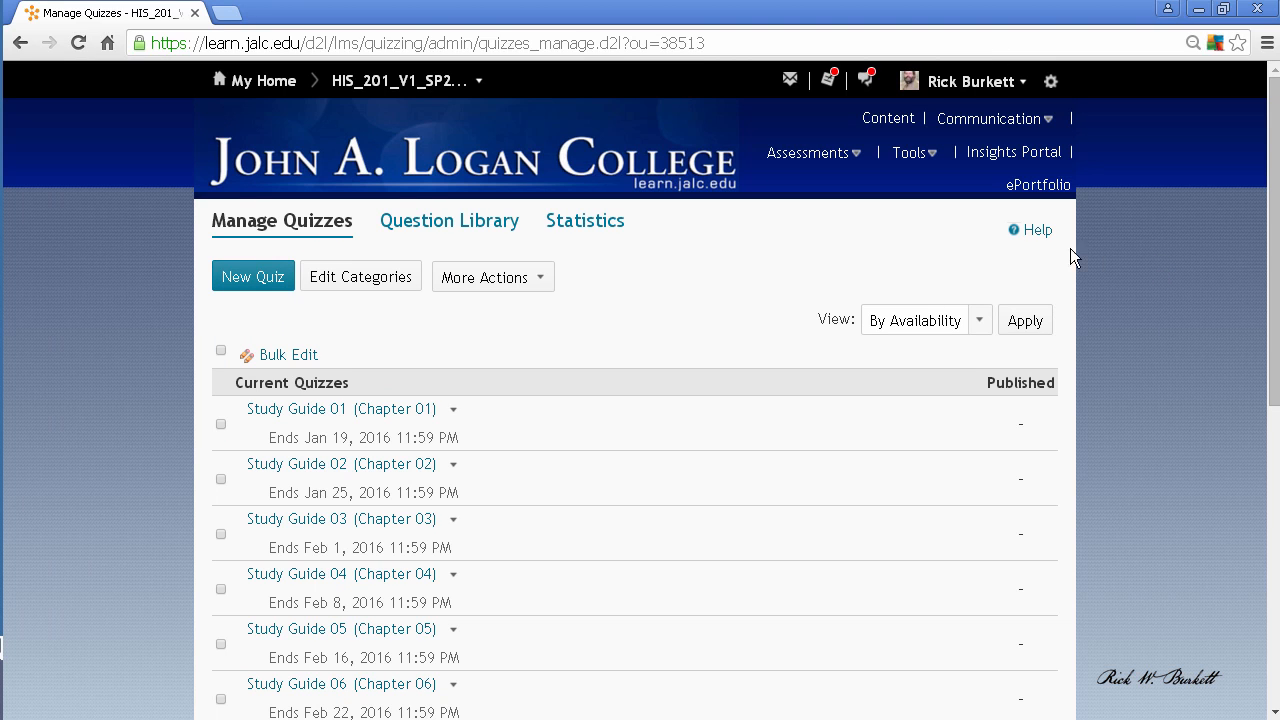
pyautogui.click(396, 80)
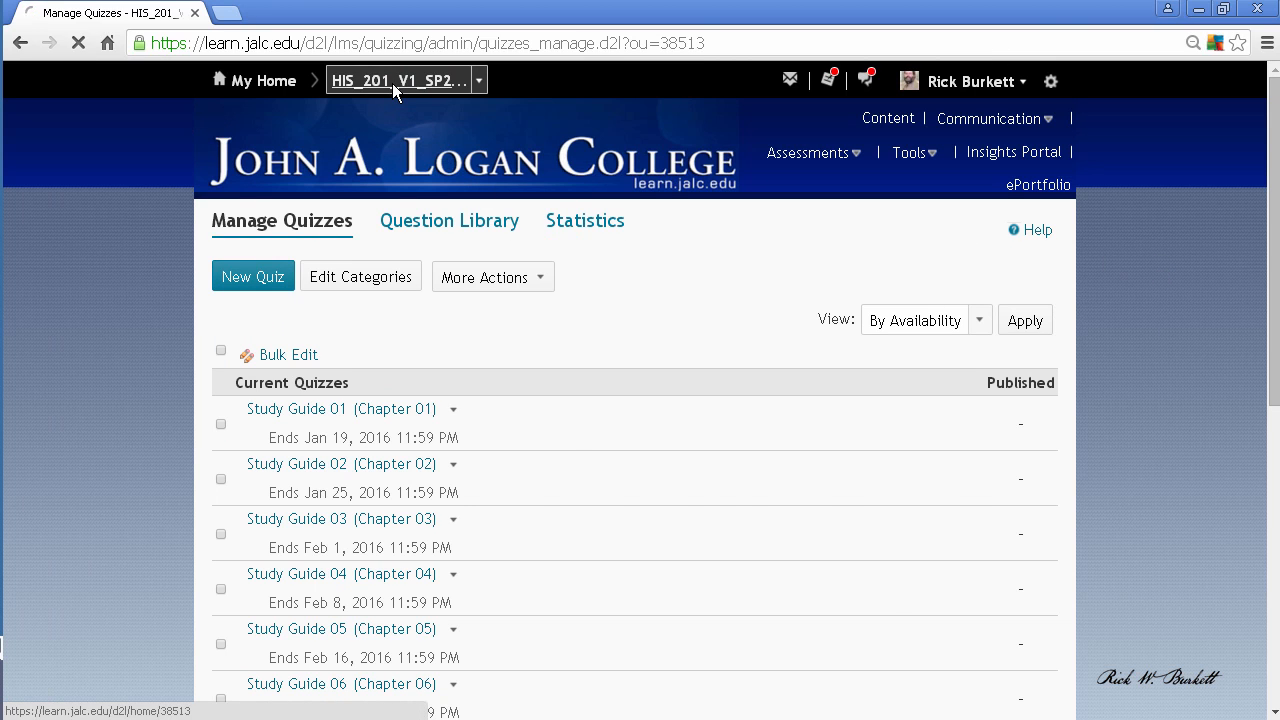
# From the homepage, reach Course Administration through Tools > Edit Course
pyautogui.click(252, 80)
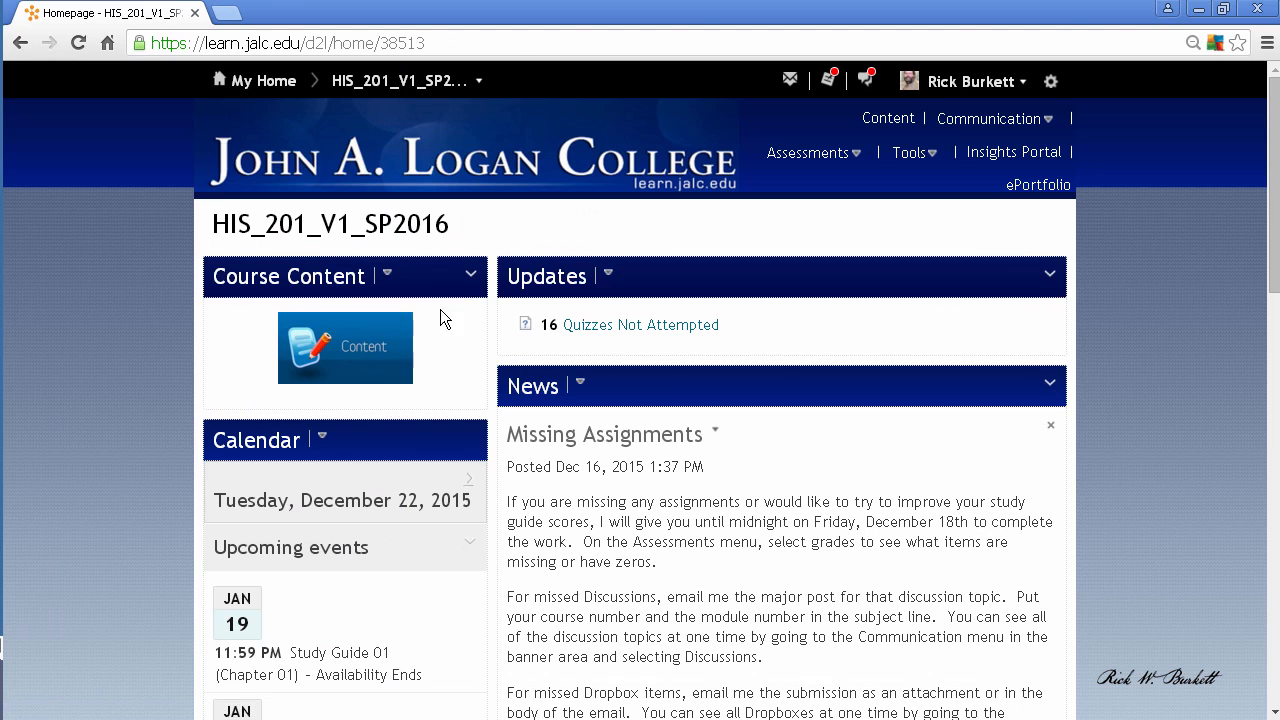
pyautogui.scroll(-3)
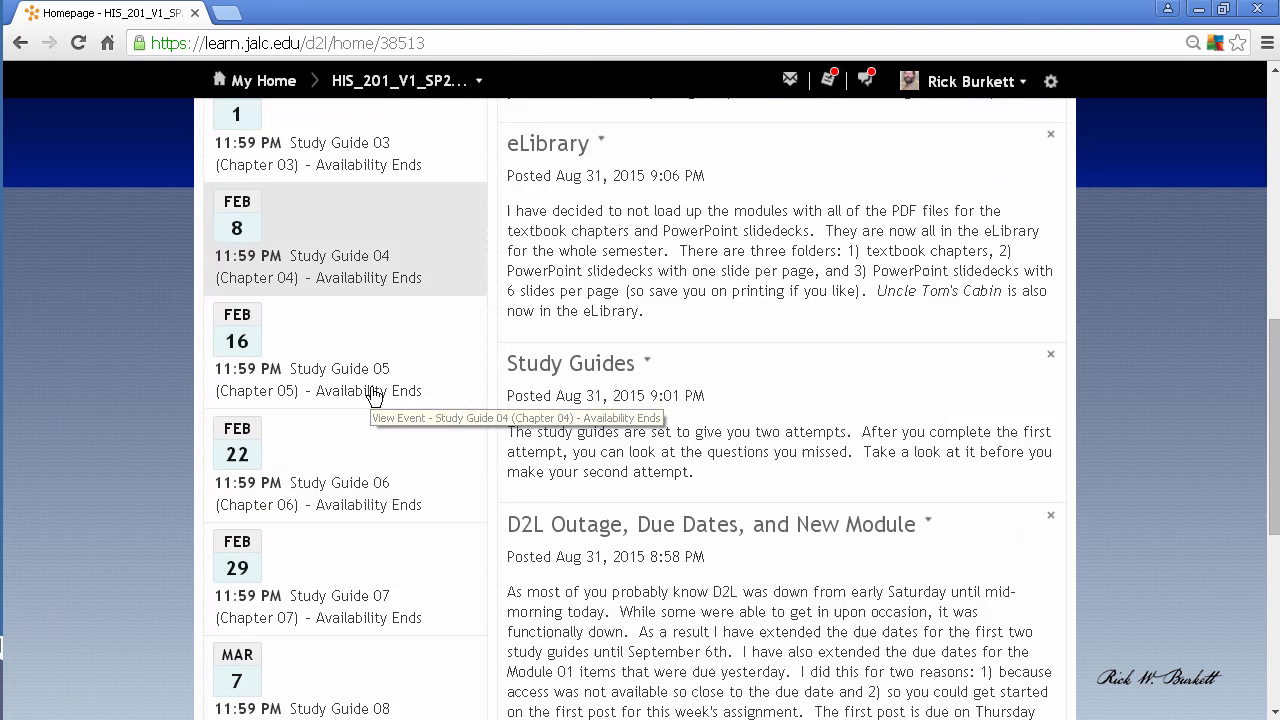
pyautogui.scroll(3)
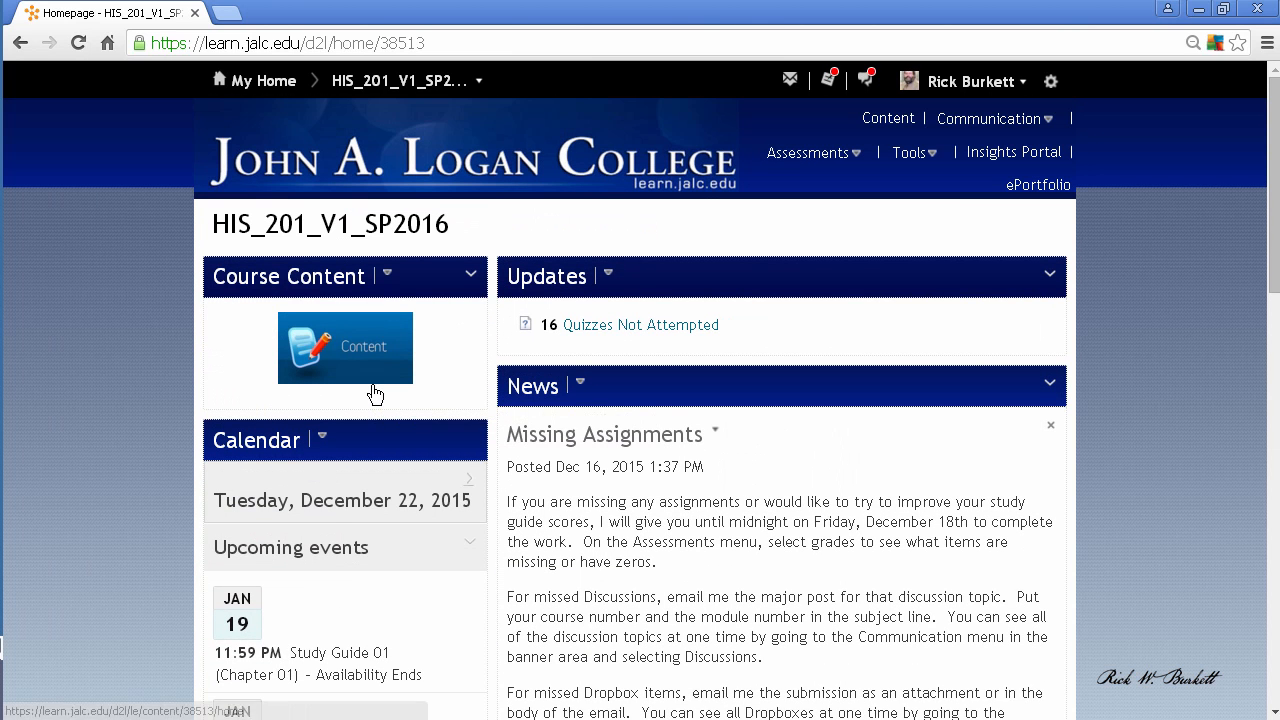
pyautogui.moveTo(922, 160)
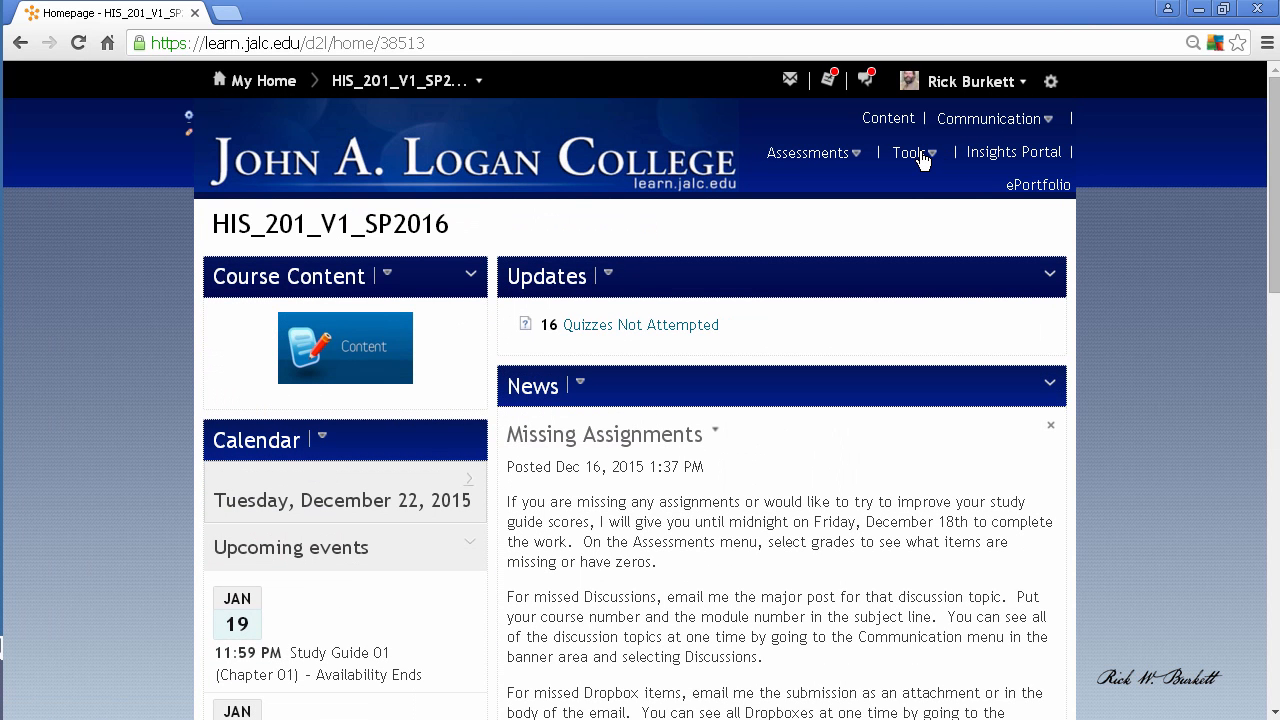
pyautogui.click(910, 152)
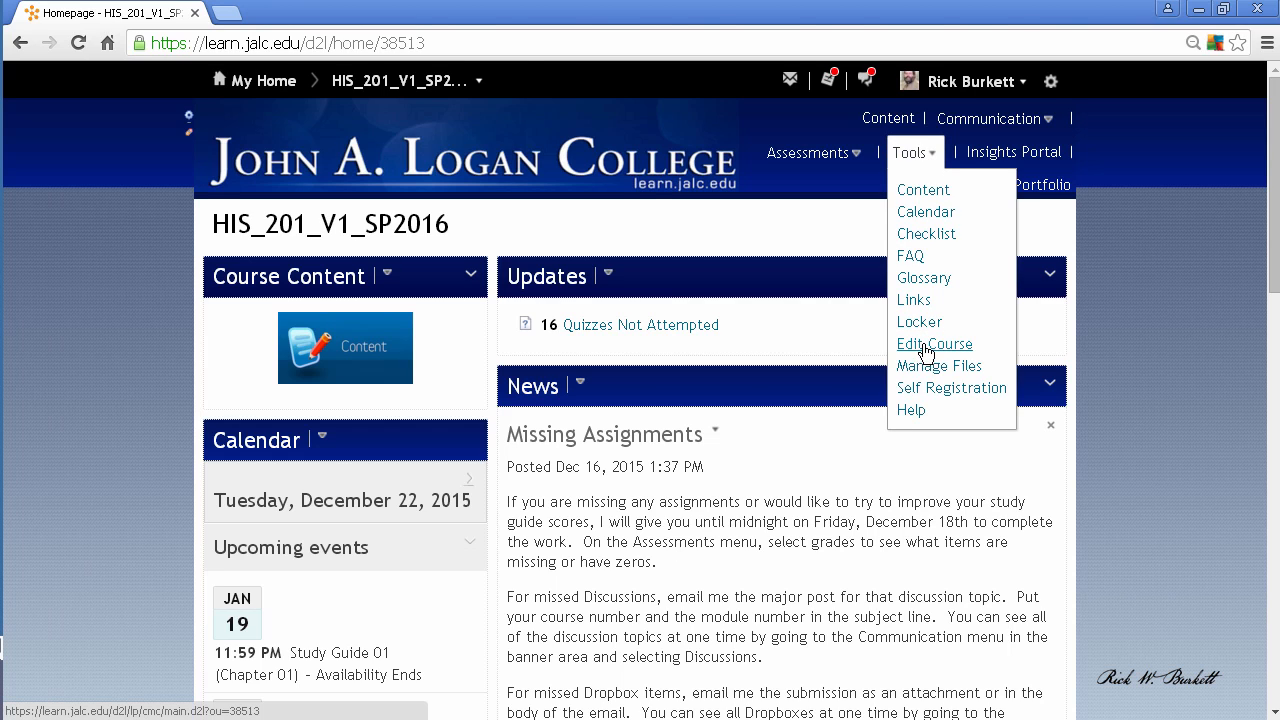
pyautogui.click(932, 344)
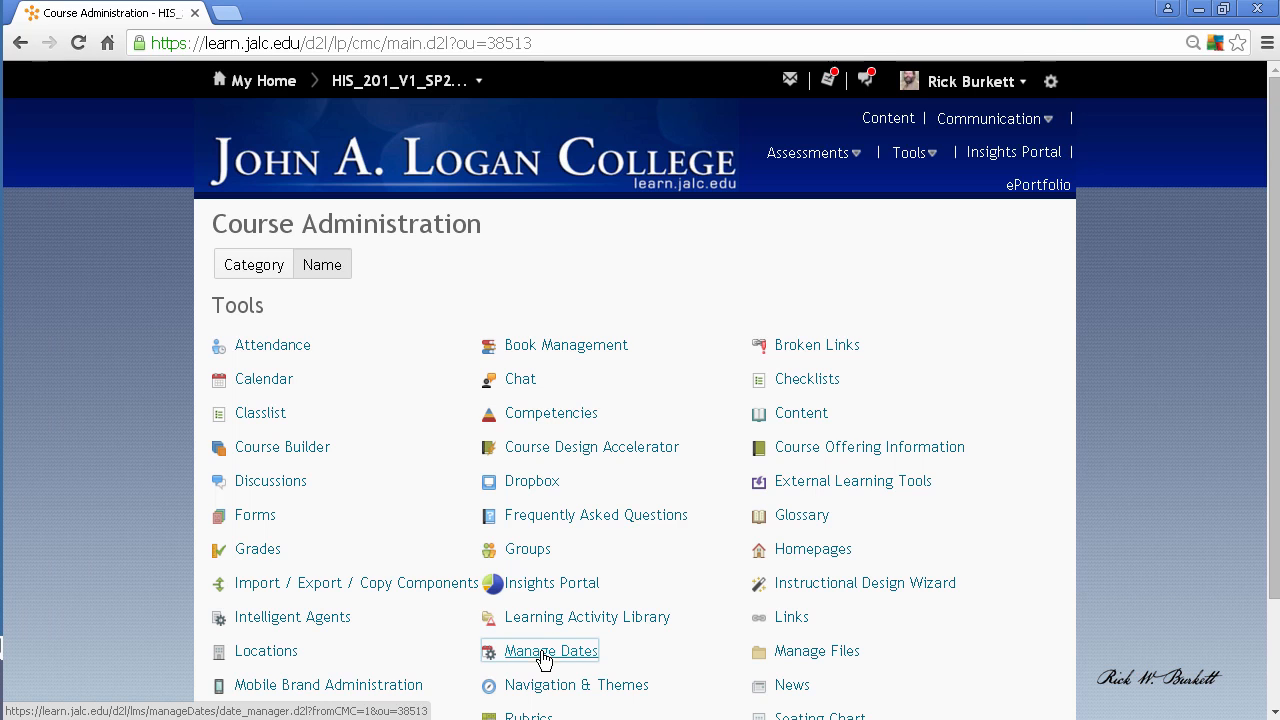
# In Manage Dates, set Filter Options to Specific Tools with only Quizzes checked
pyautogui.click(548, 652)
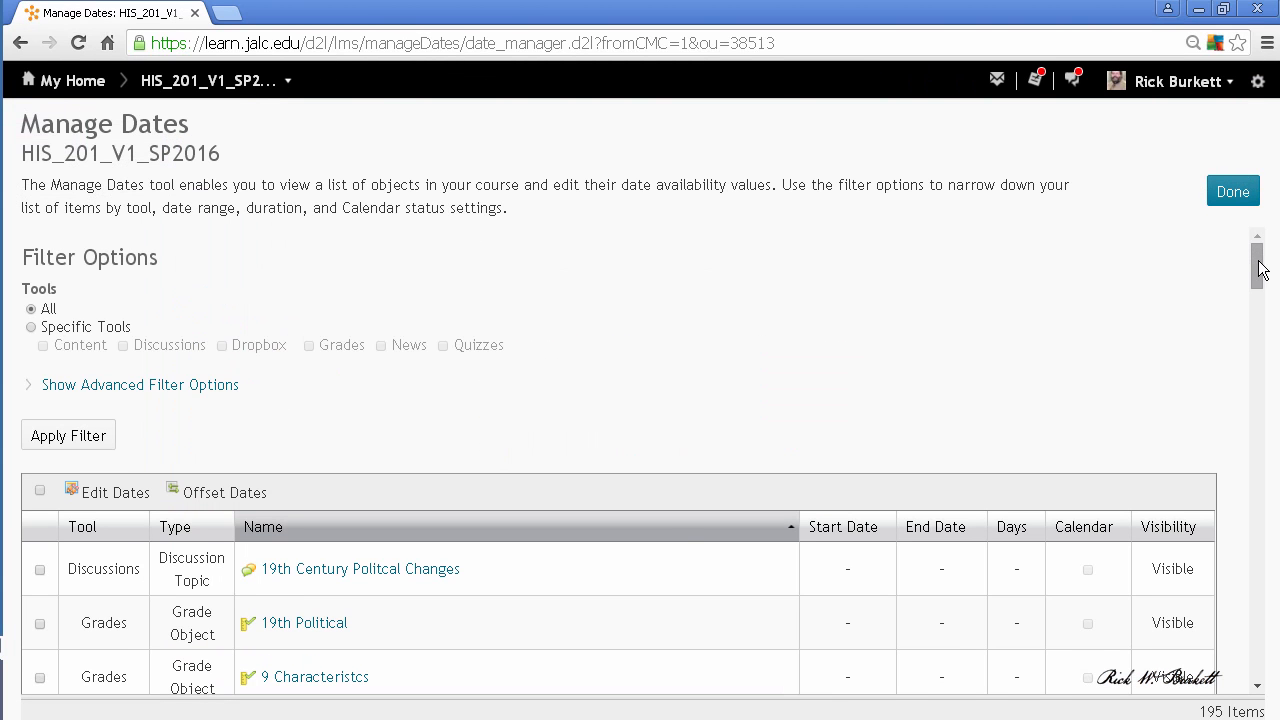
pyautogui.scroll(-3)
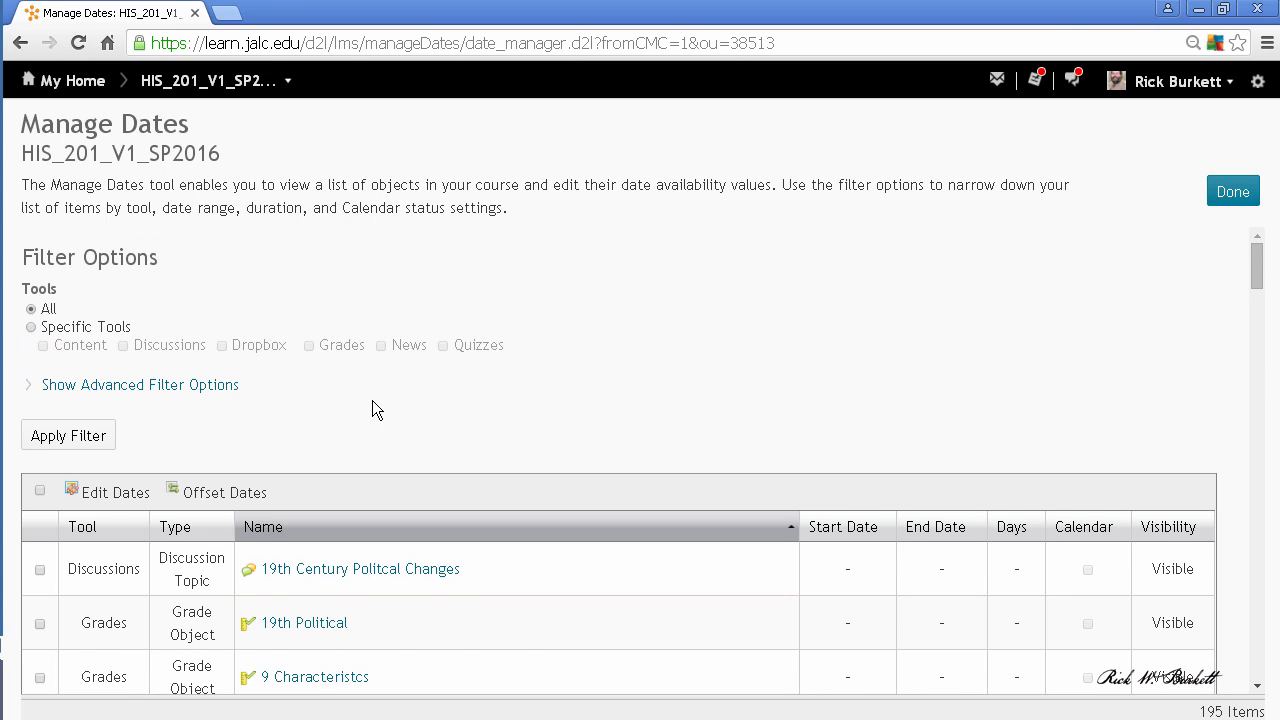
pyautogui.moveTo(358, 390)
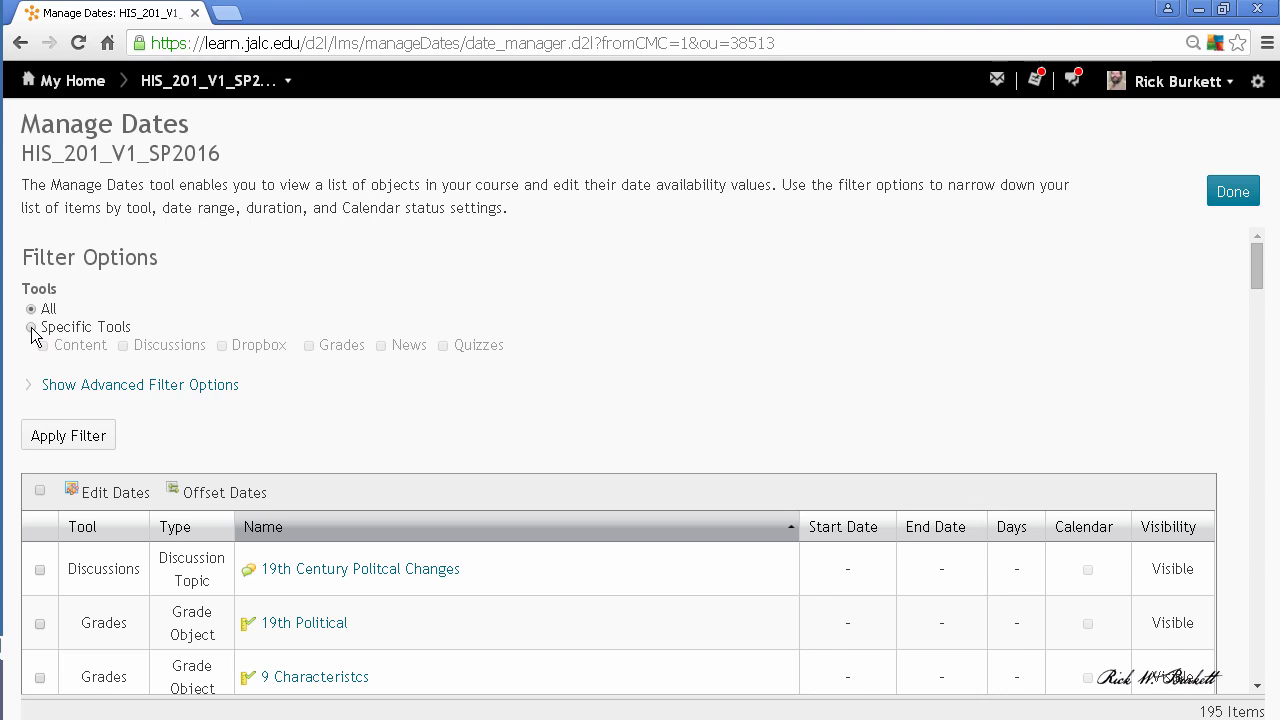
pyautogui.click(32, 328)
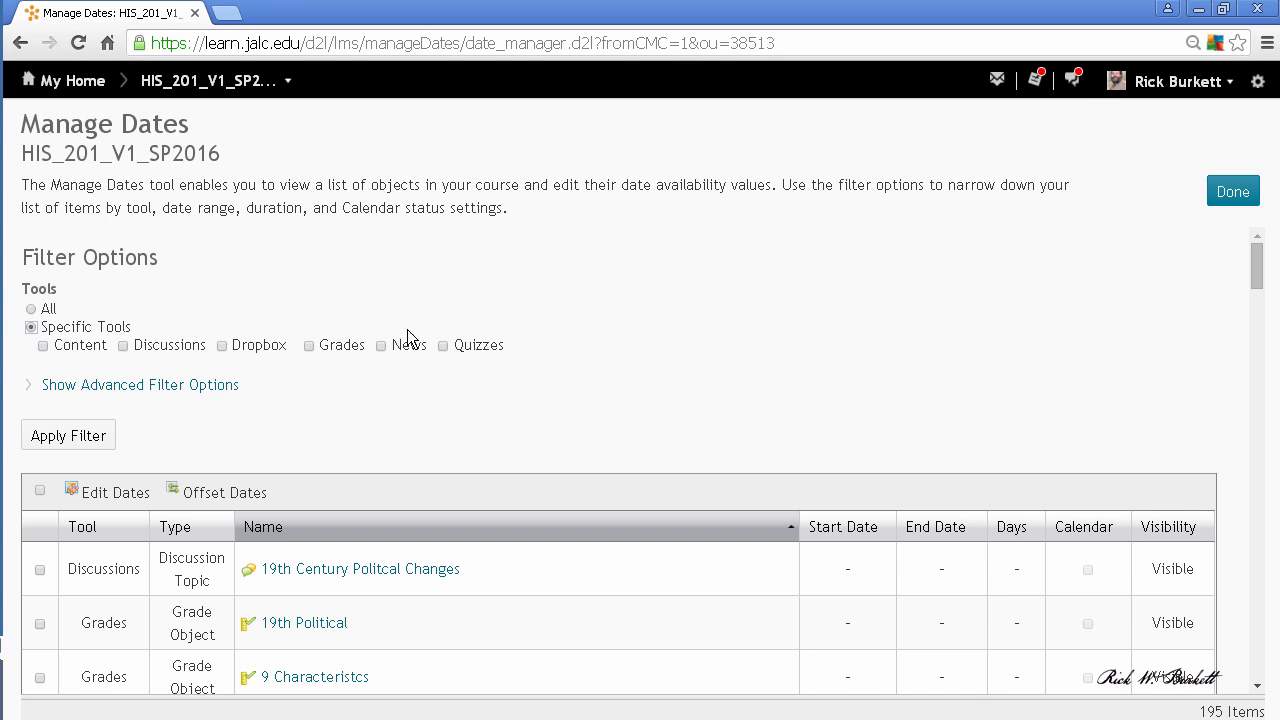
pyautogui.click(442, 344)
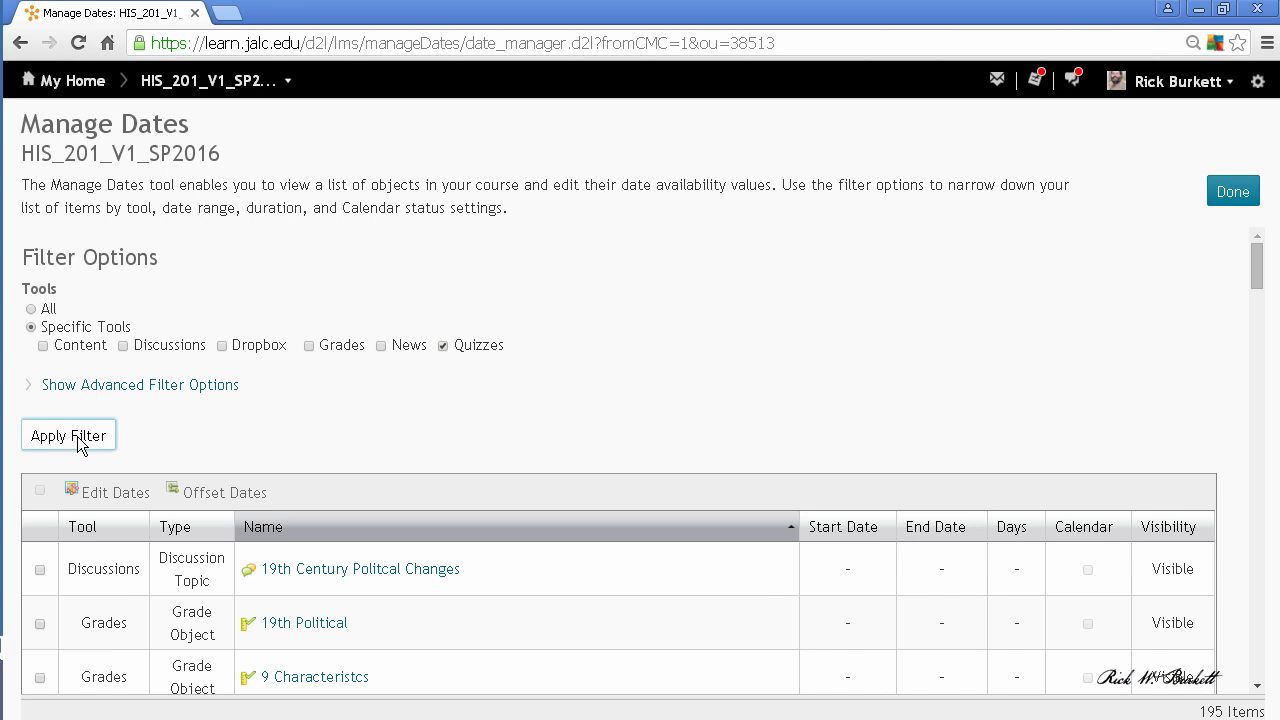
# Apply the filter and review the 16 Study Guide rows' End Date and Calendar columns
pyautogui.click(68, 436)
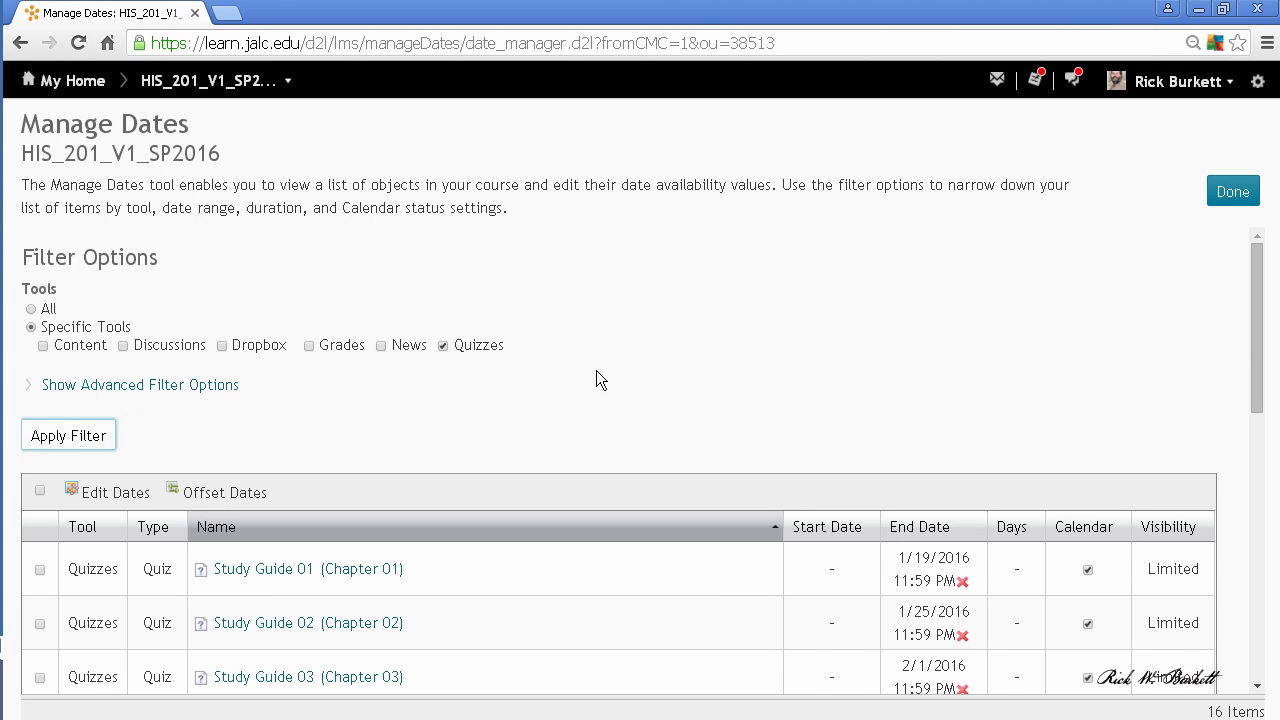
pyautogui.scroll(-3)
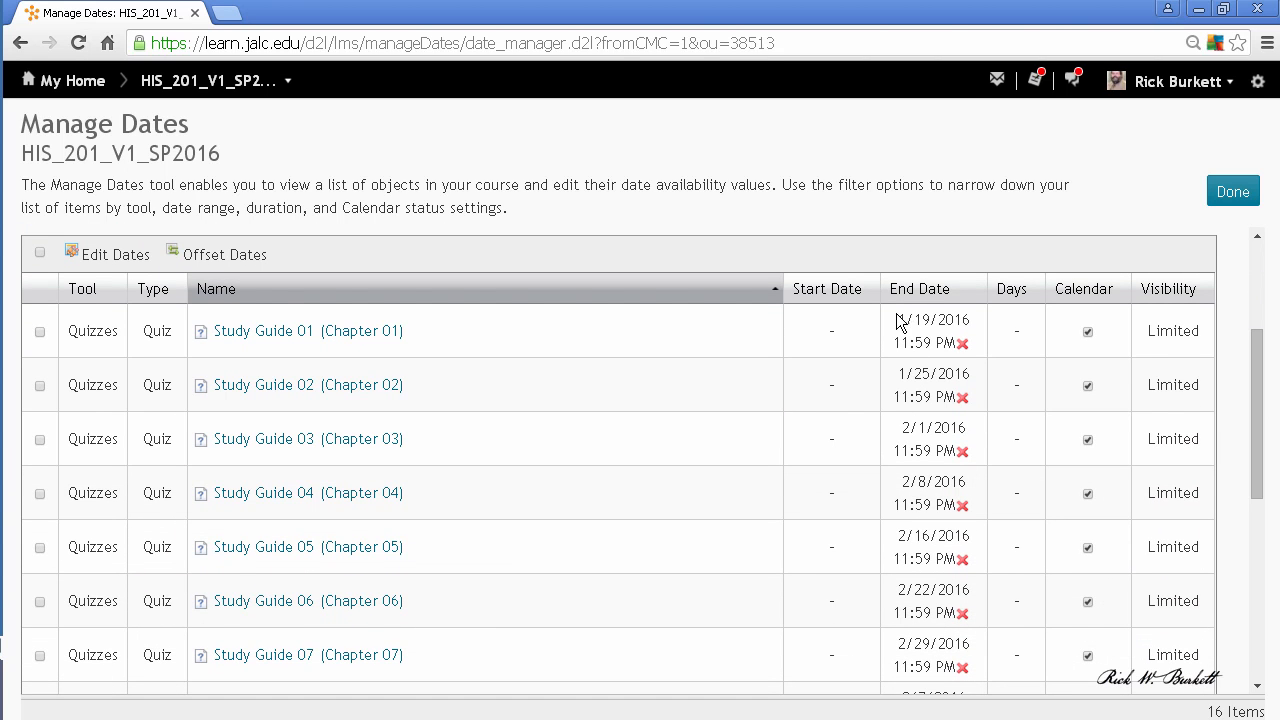
pyautogui.moveTo(834, 338)
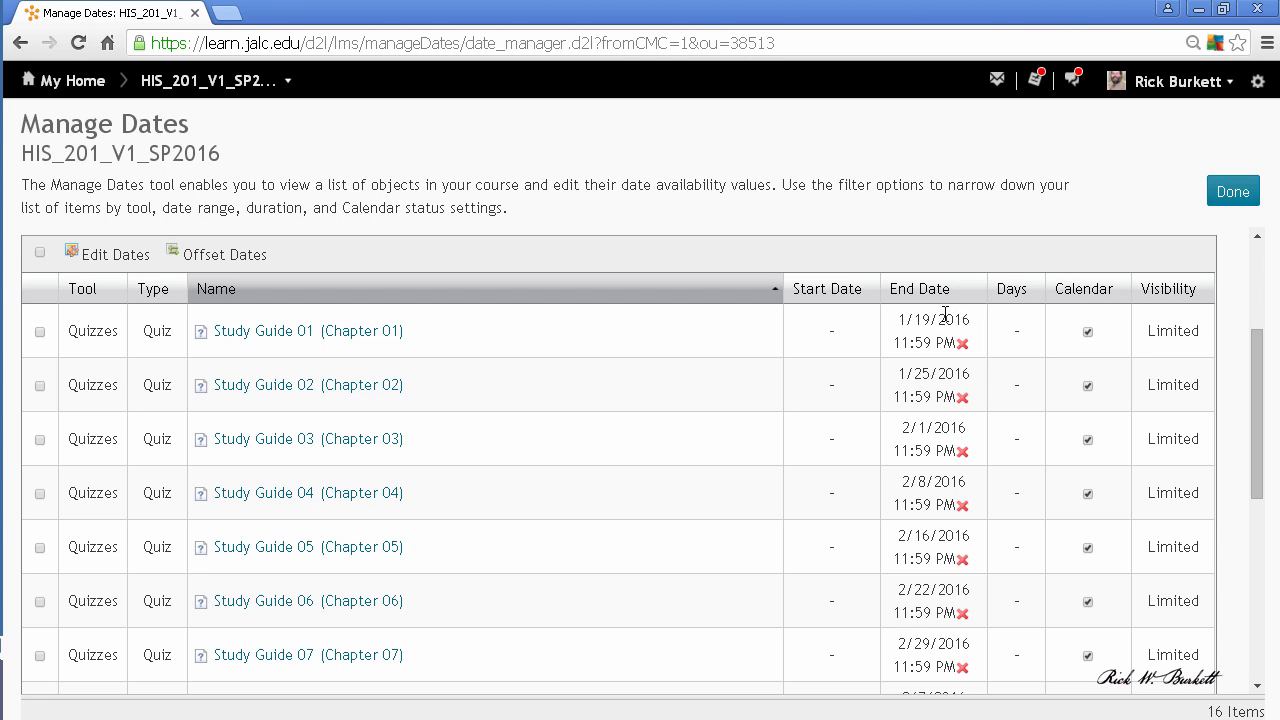
pyautogui.moveTo(864, 336)
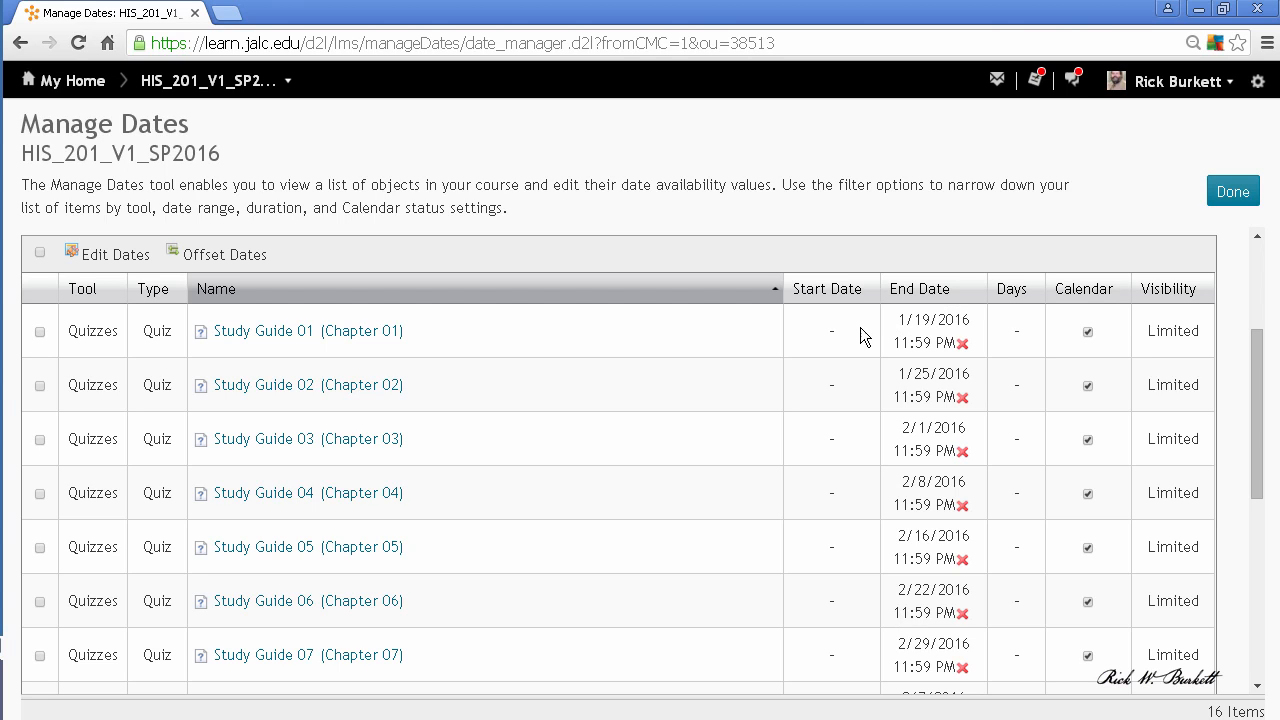
pyautogui.moveTo(928, 326)
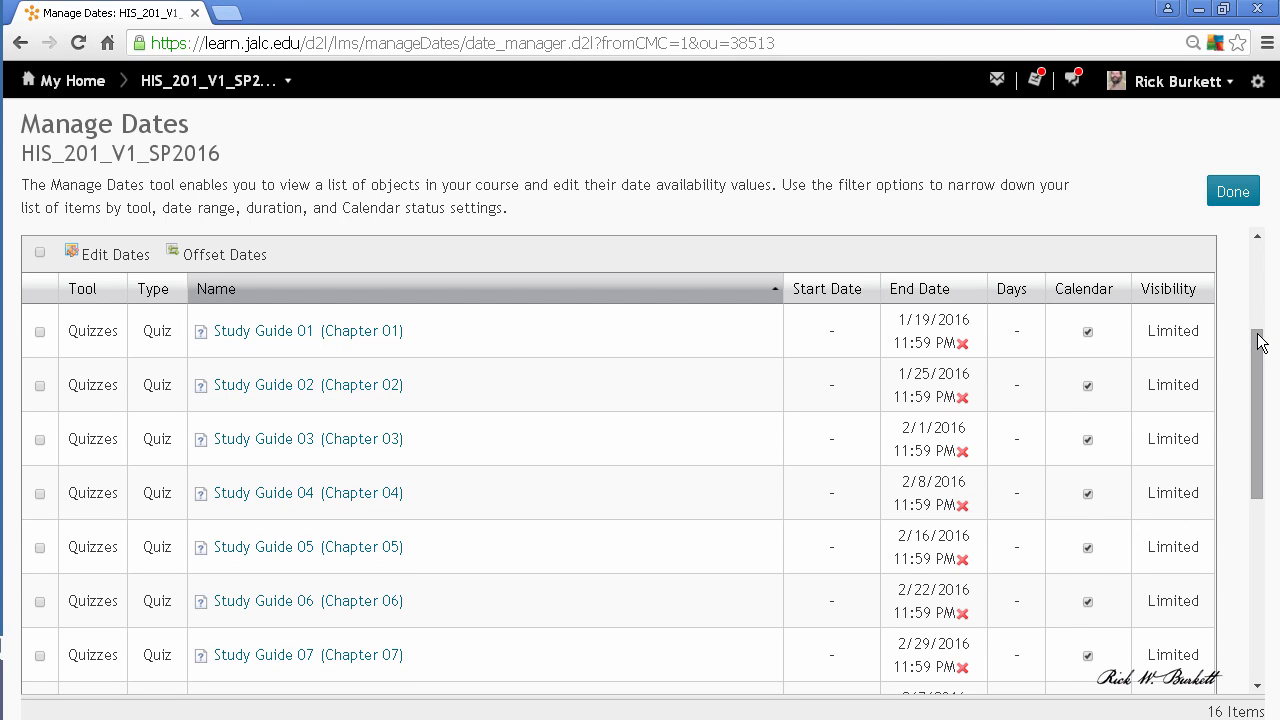
pyautogui.scroll(-3)
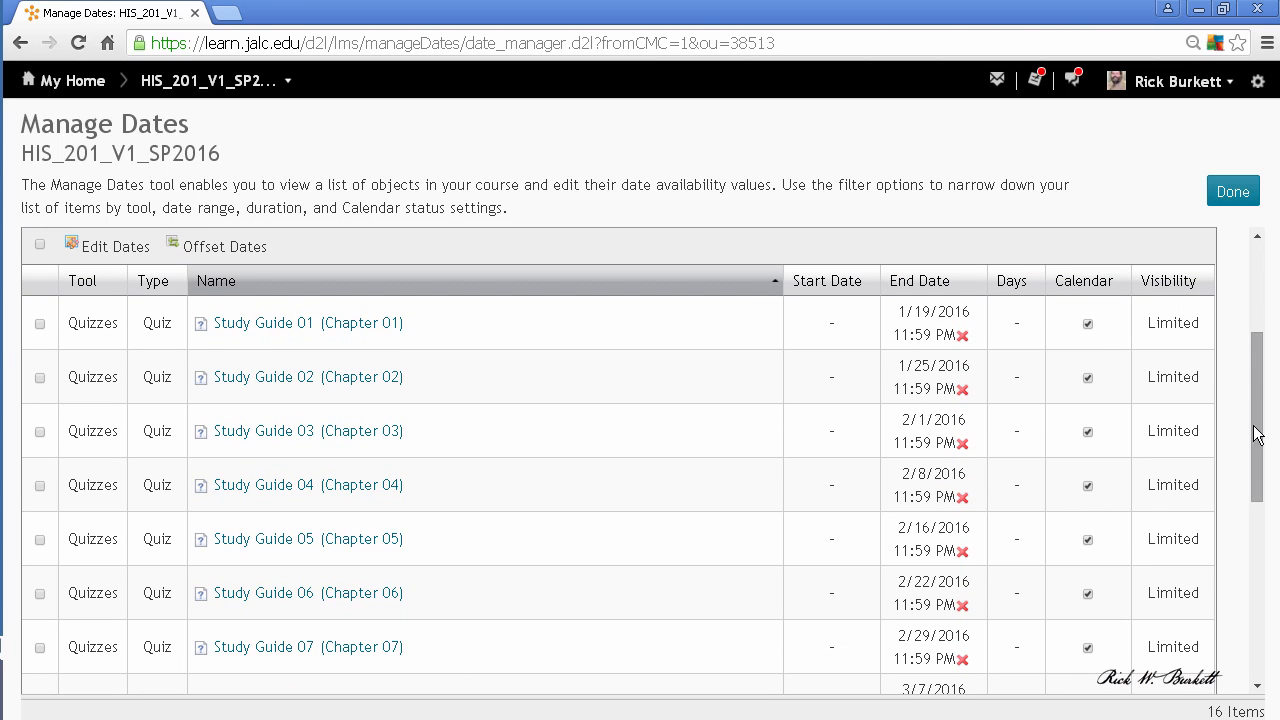
pyautogui.scroll(-3)
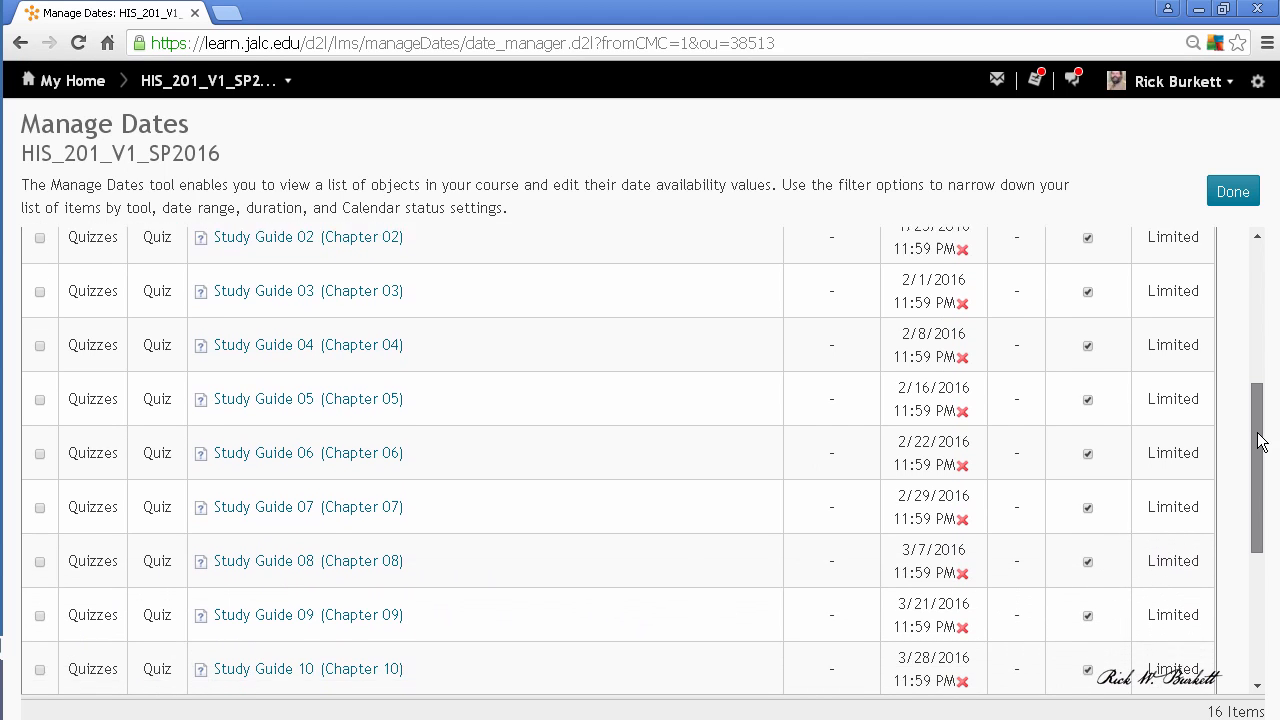
pyautogui.scroll(-3)
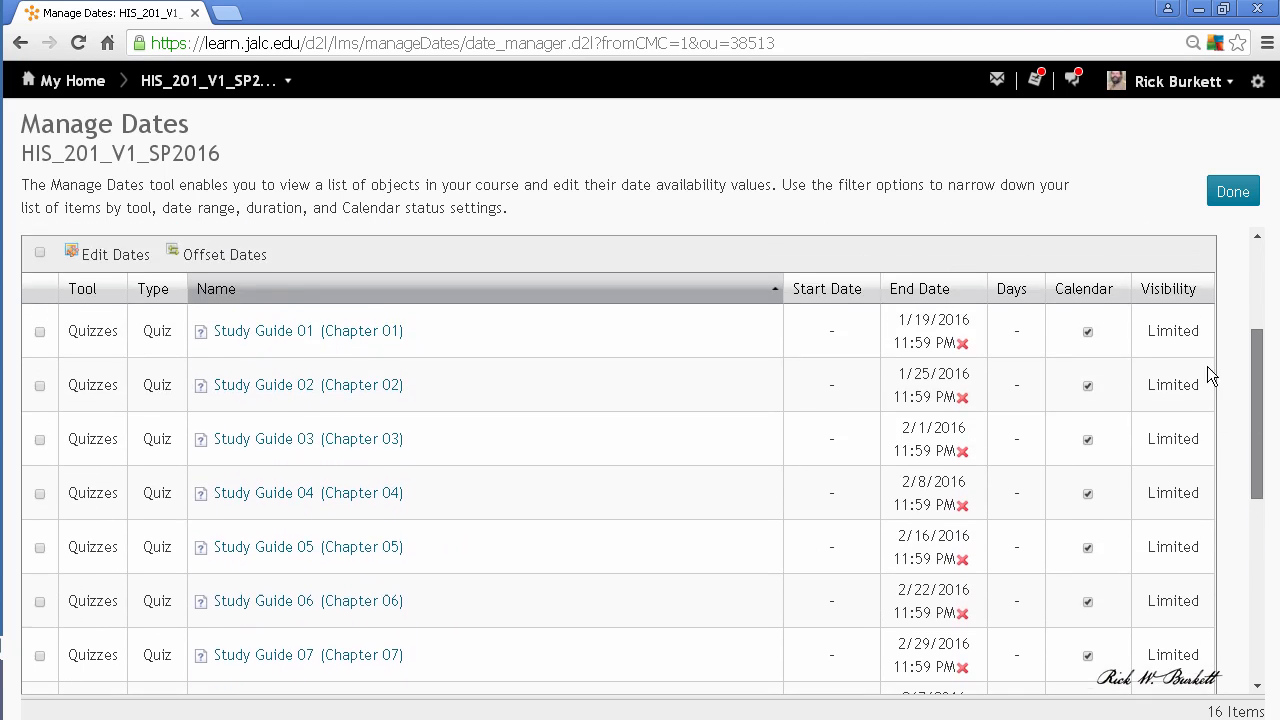
pyautogui.click(140, 236)
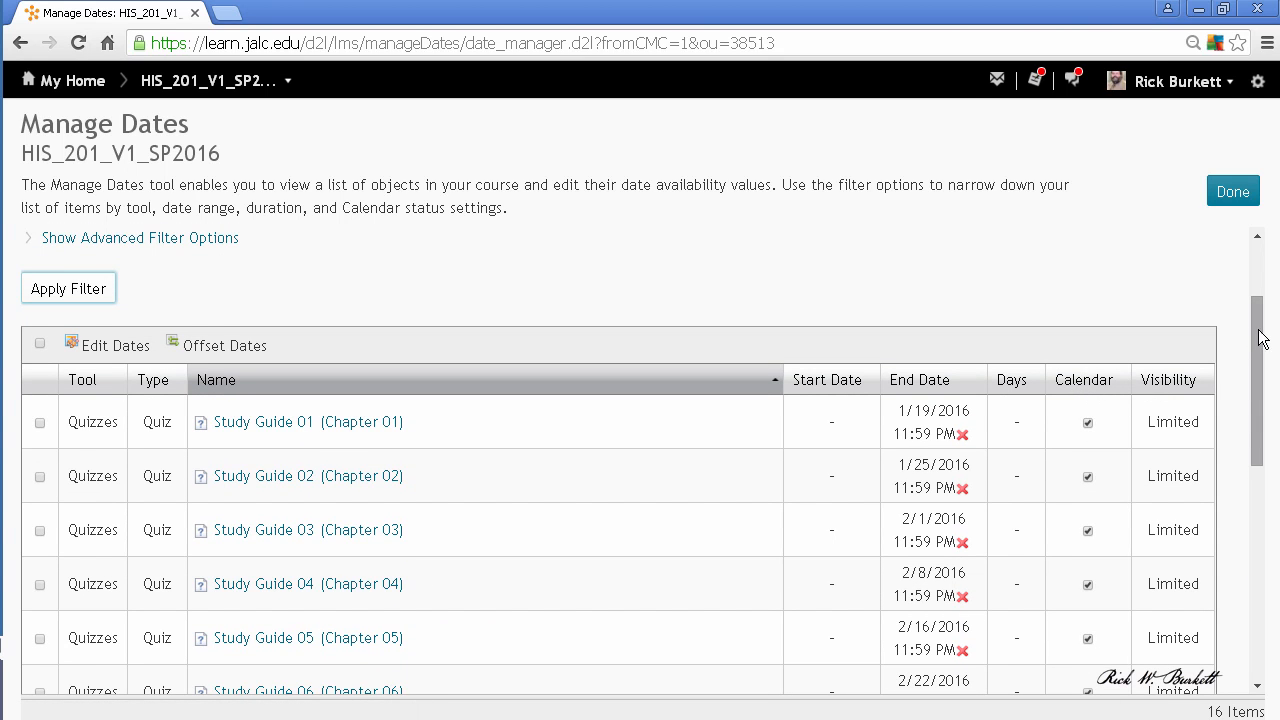
pyautogui.scroll(-3)
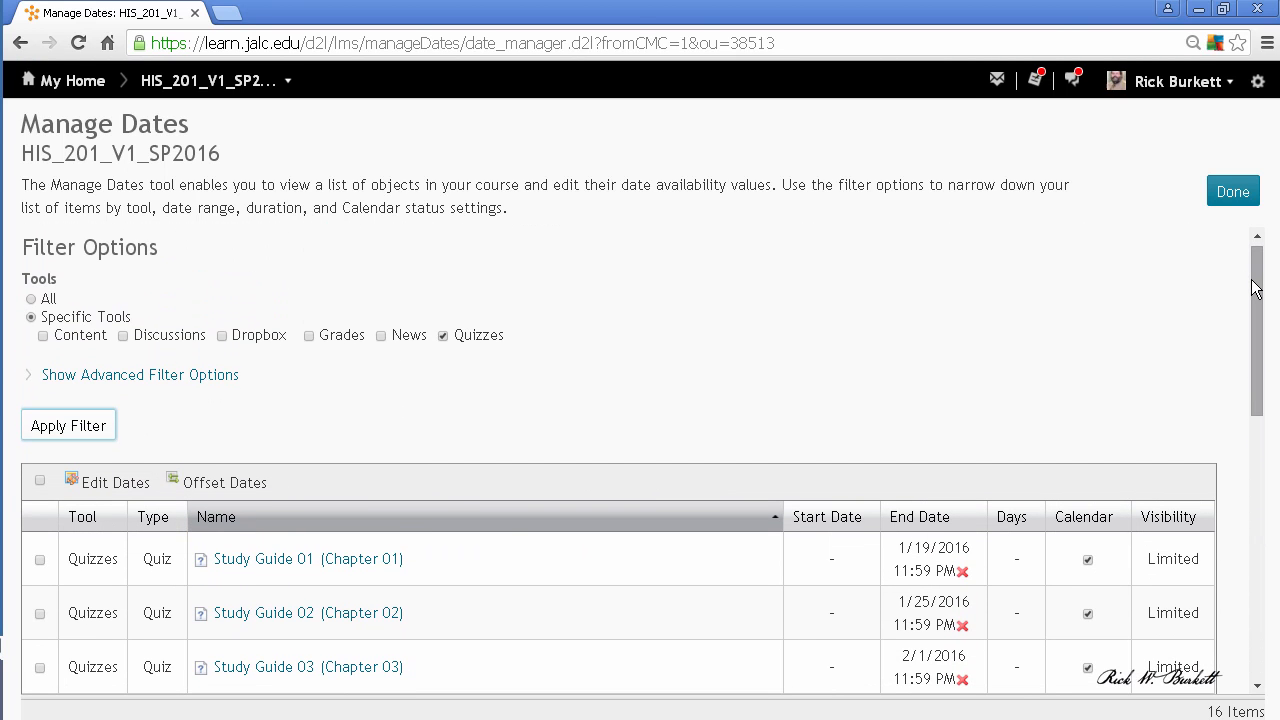
pyautogui.moveTo(880, 376)
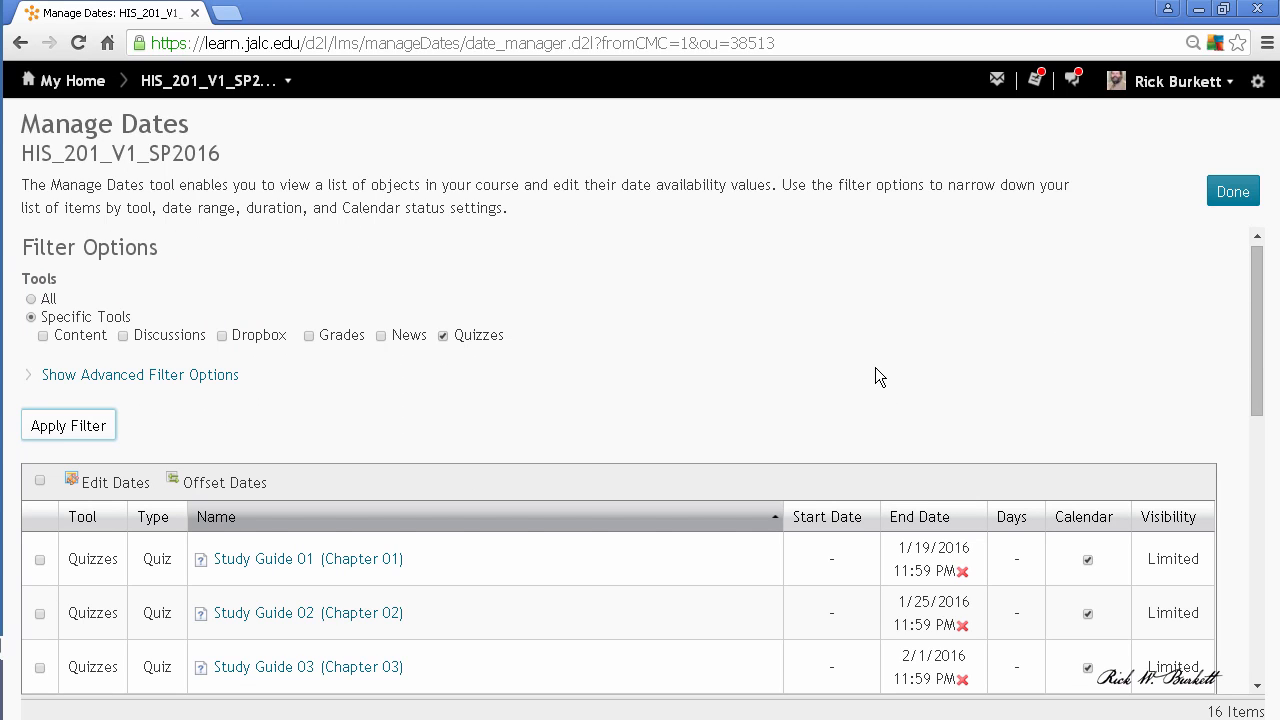
pyautogui.moveTo(866, 366)
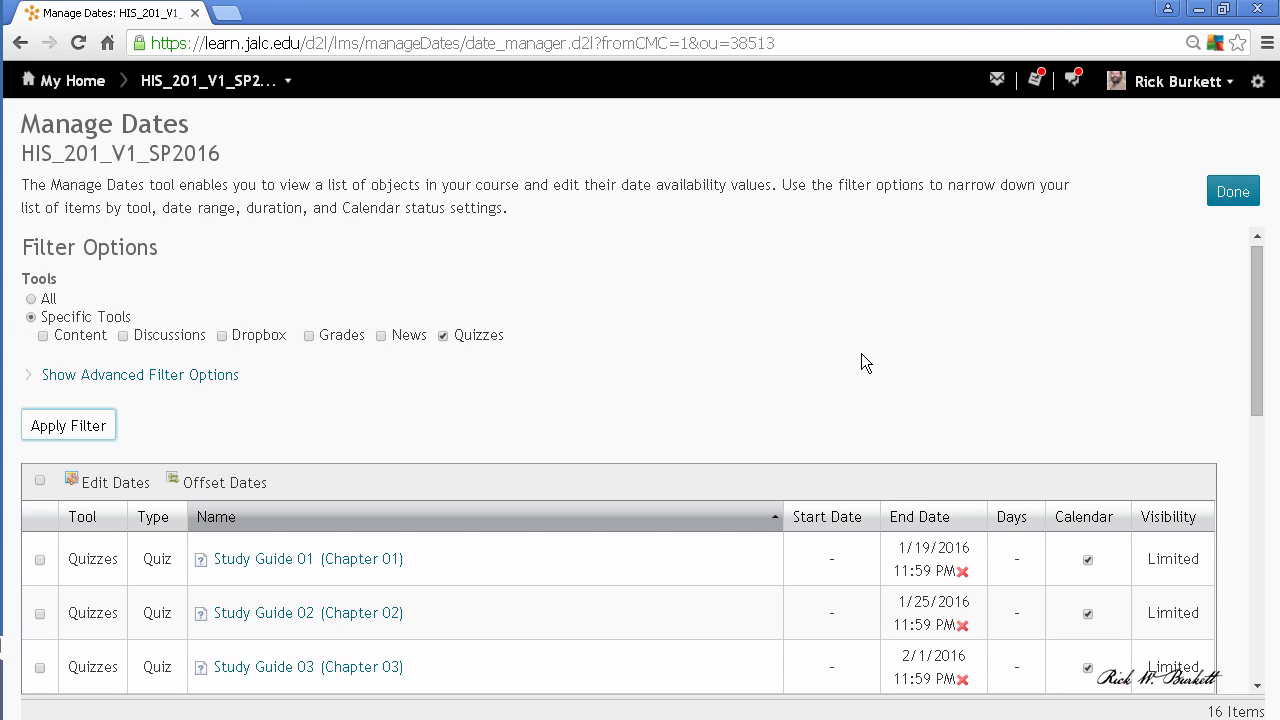
pyautogui.moveTo(658, 394)
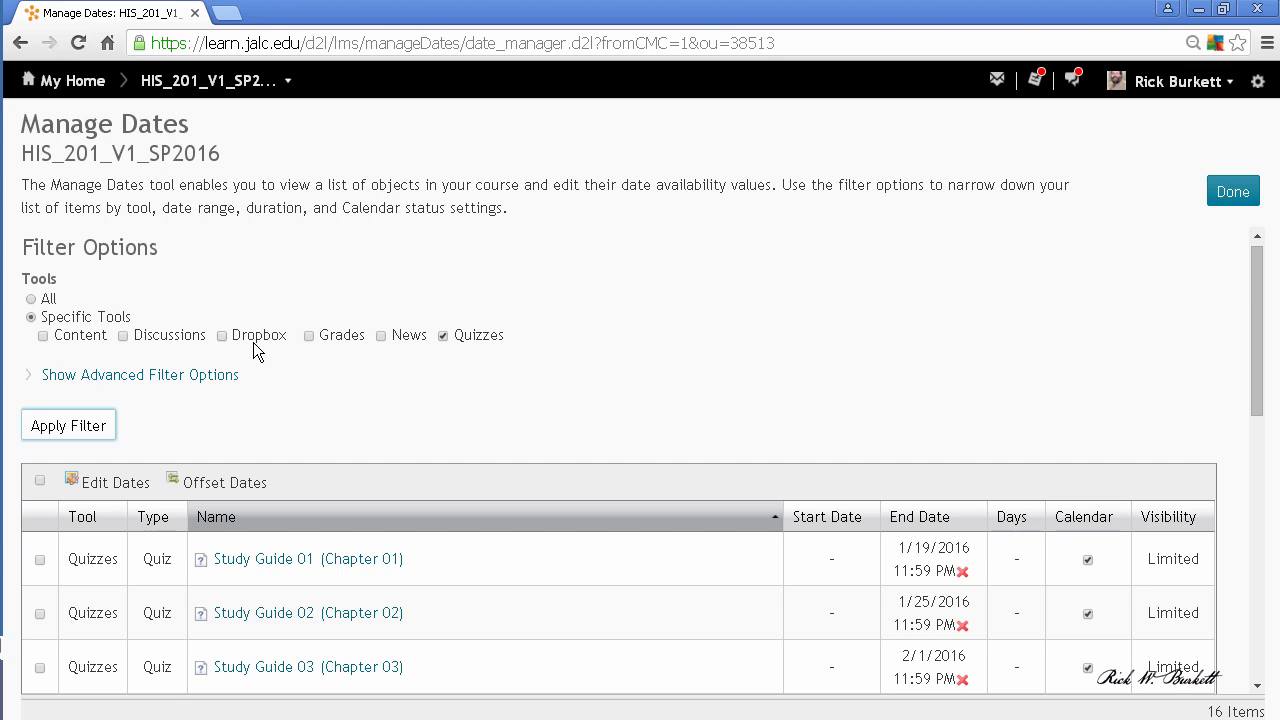
pyautogui.moveTo(272, 410)
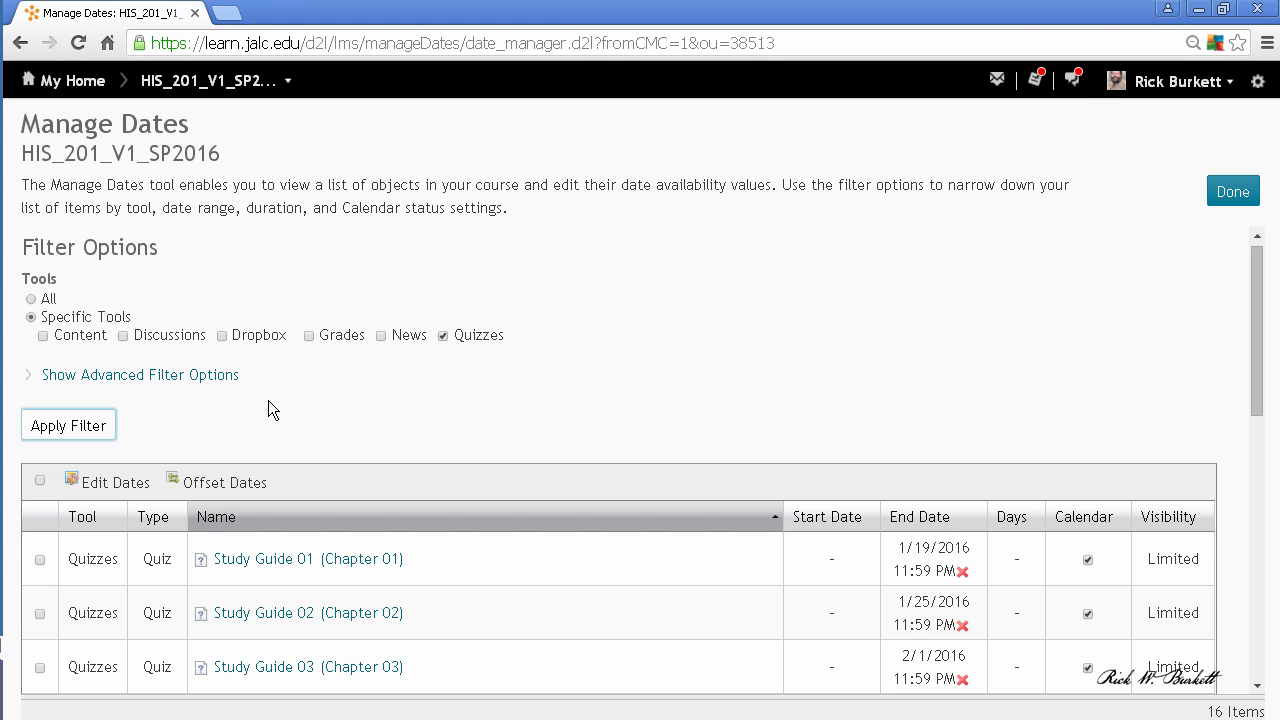
pyautogui.moveTo(296, 412)
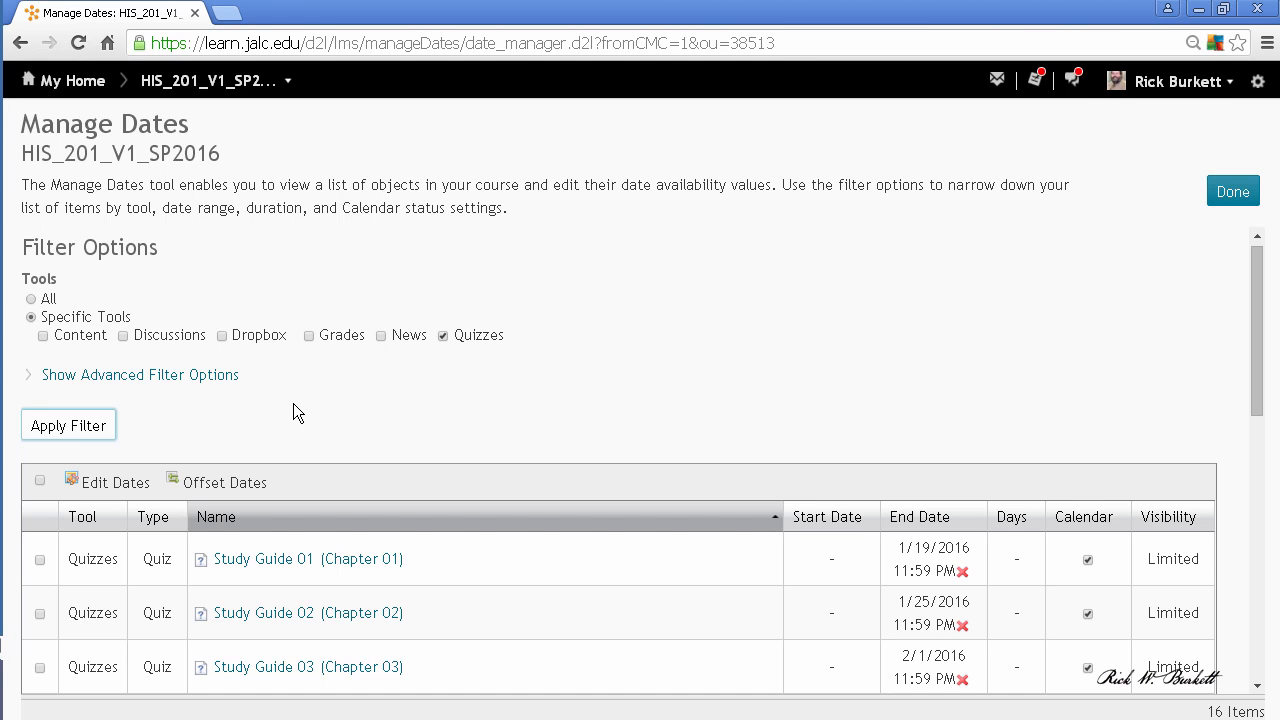
pyautogui.moveTo(308, 414)
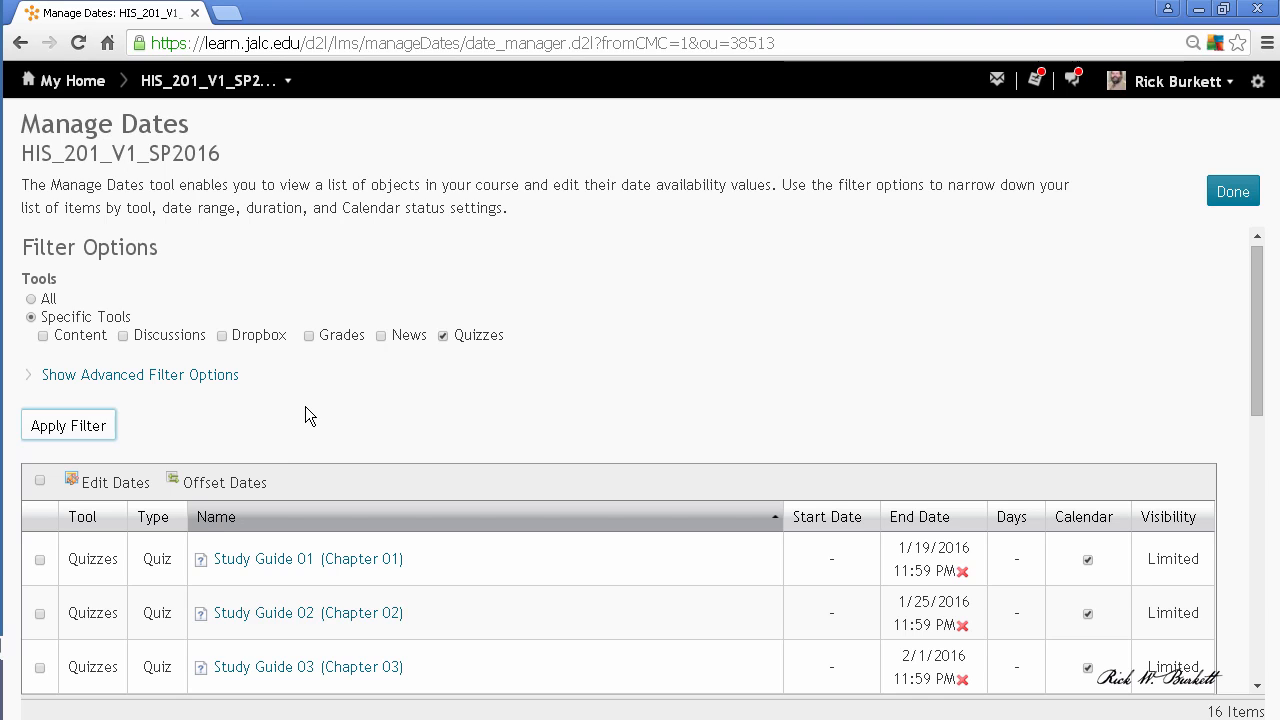
pyautogui.moveTo(58, 618)
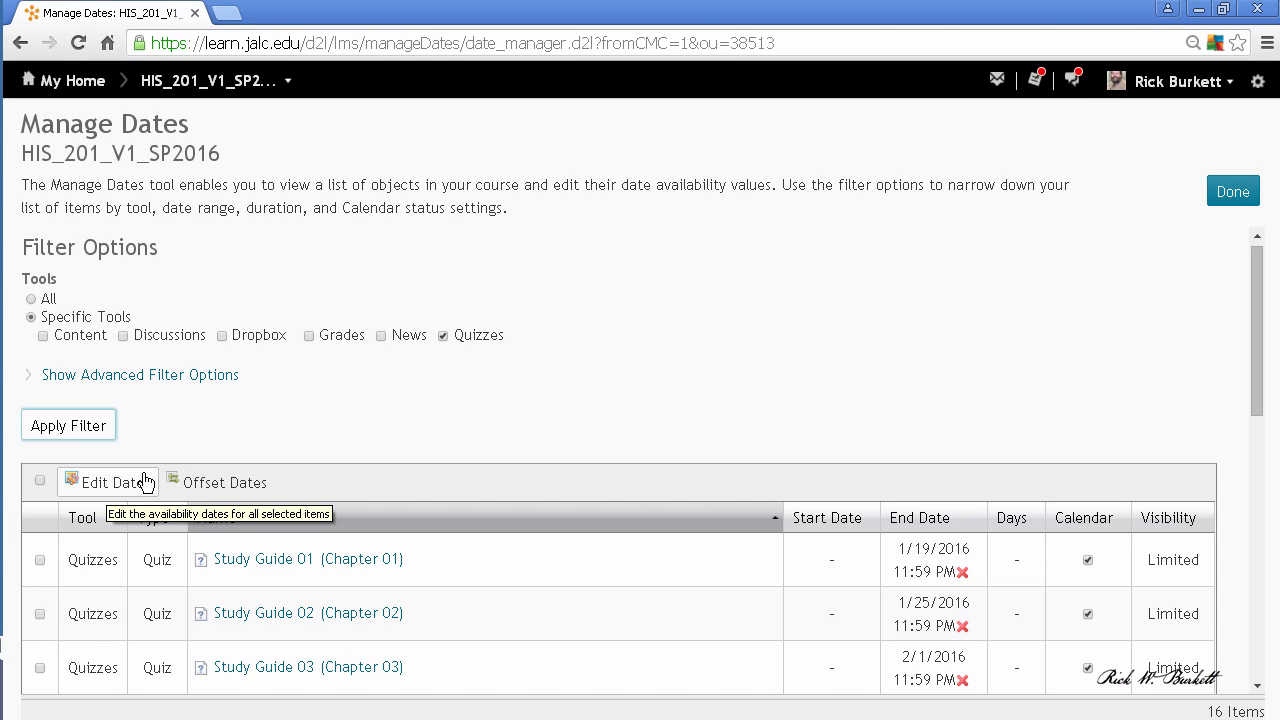
pyautogui.moveTo(150, 468)
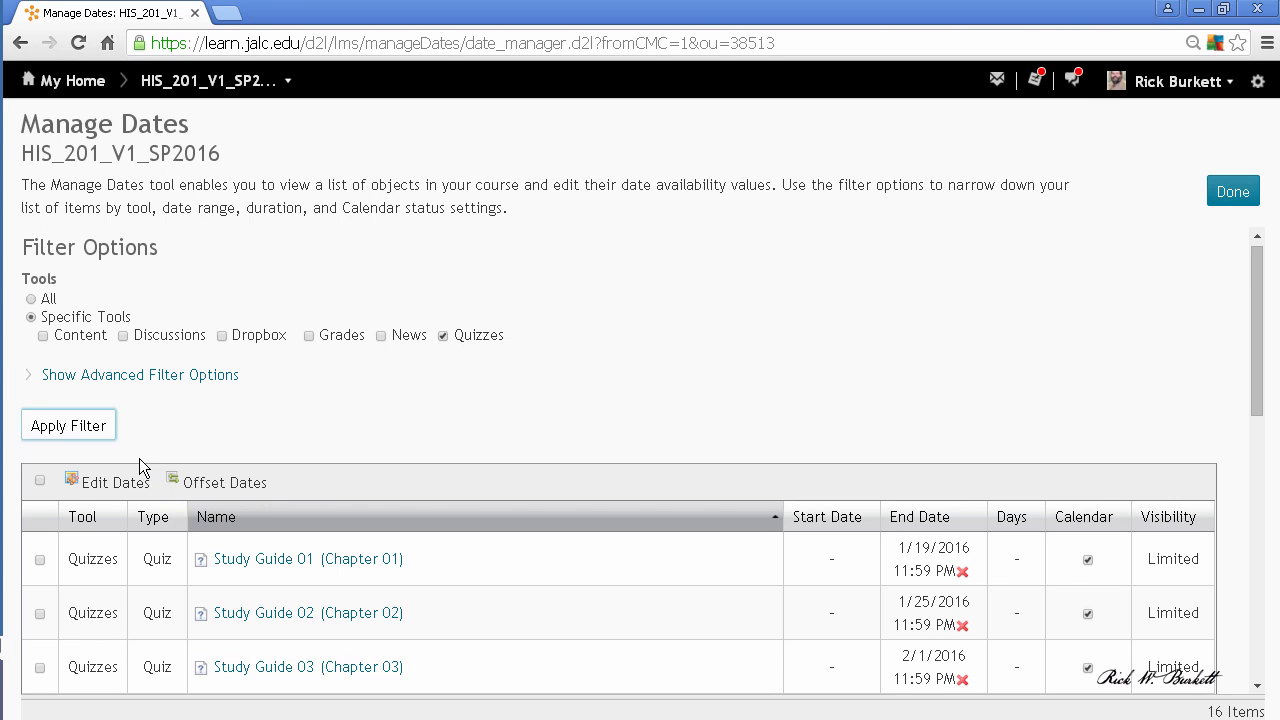
pyautogui.moveTo(1070, 368)
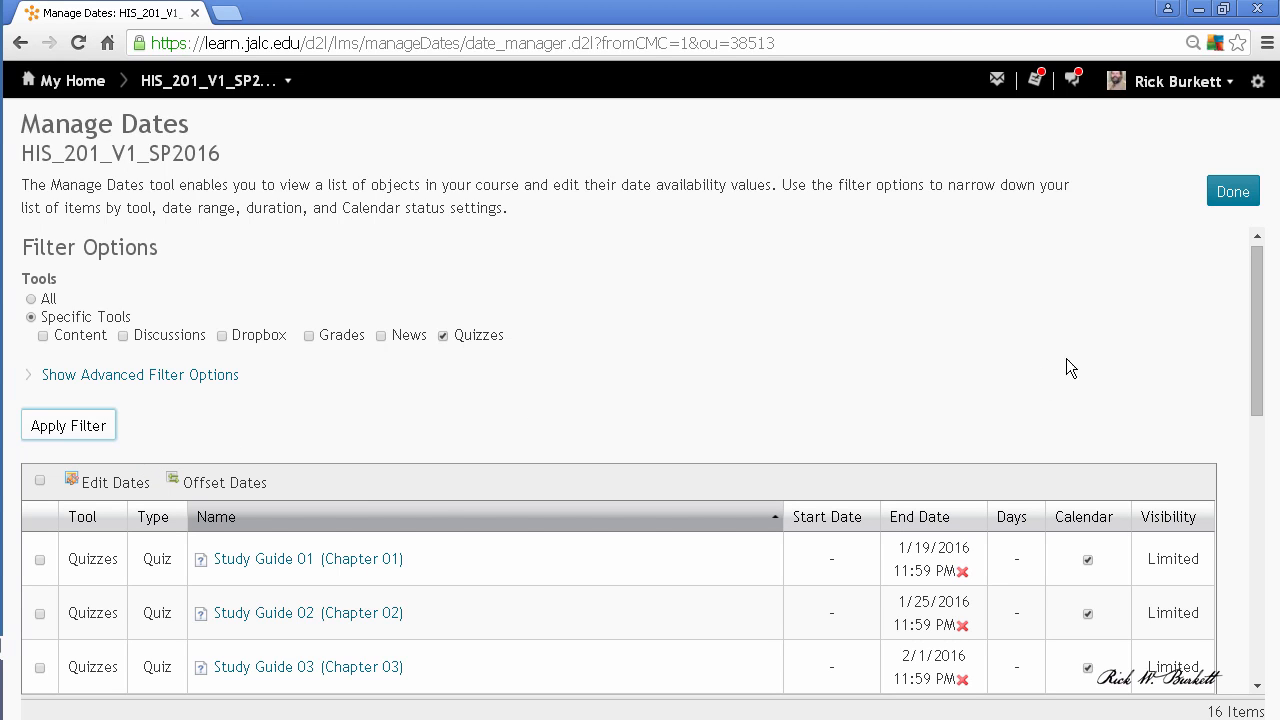